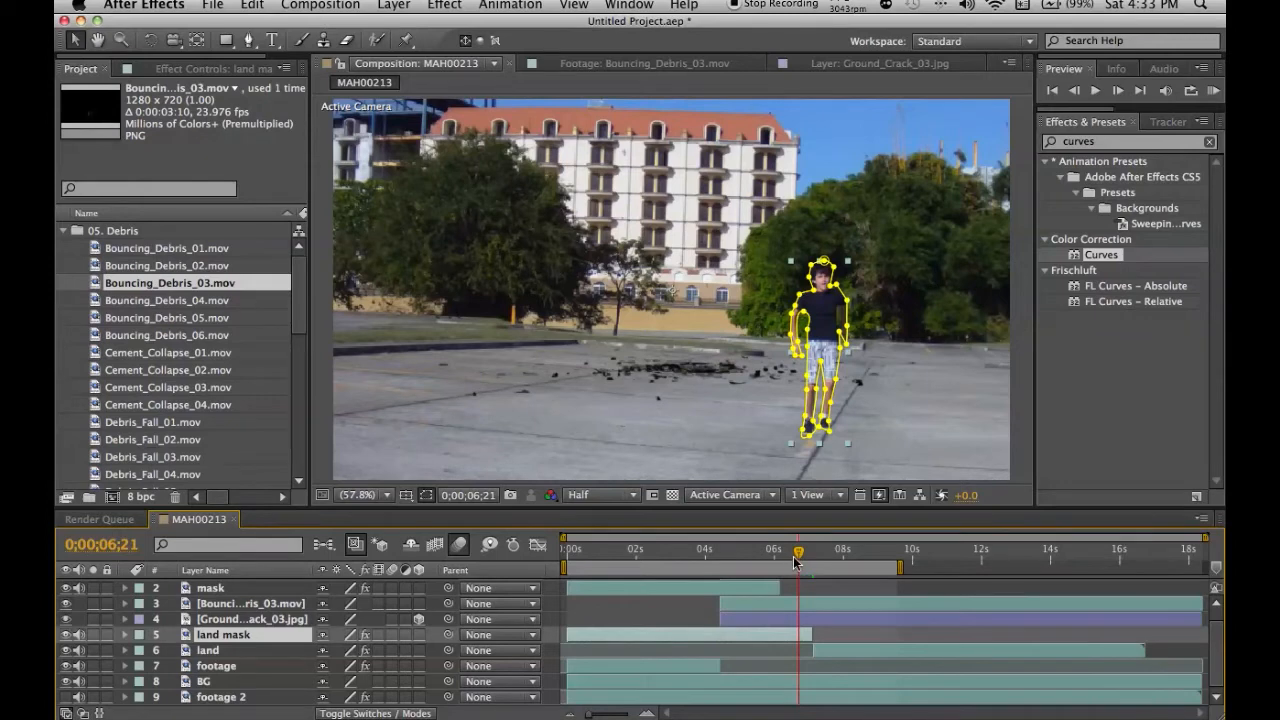
Preview the actor's landing with debris, then select the footage and land layers
left_click_drag(798, 552, 772, 552)
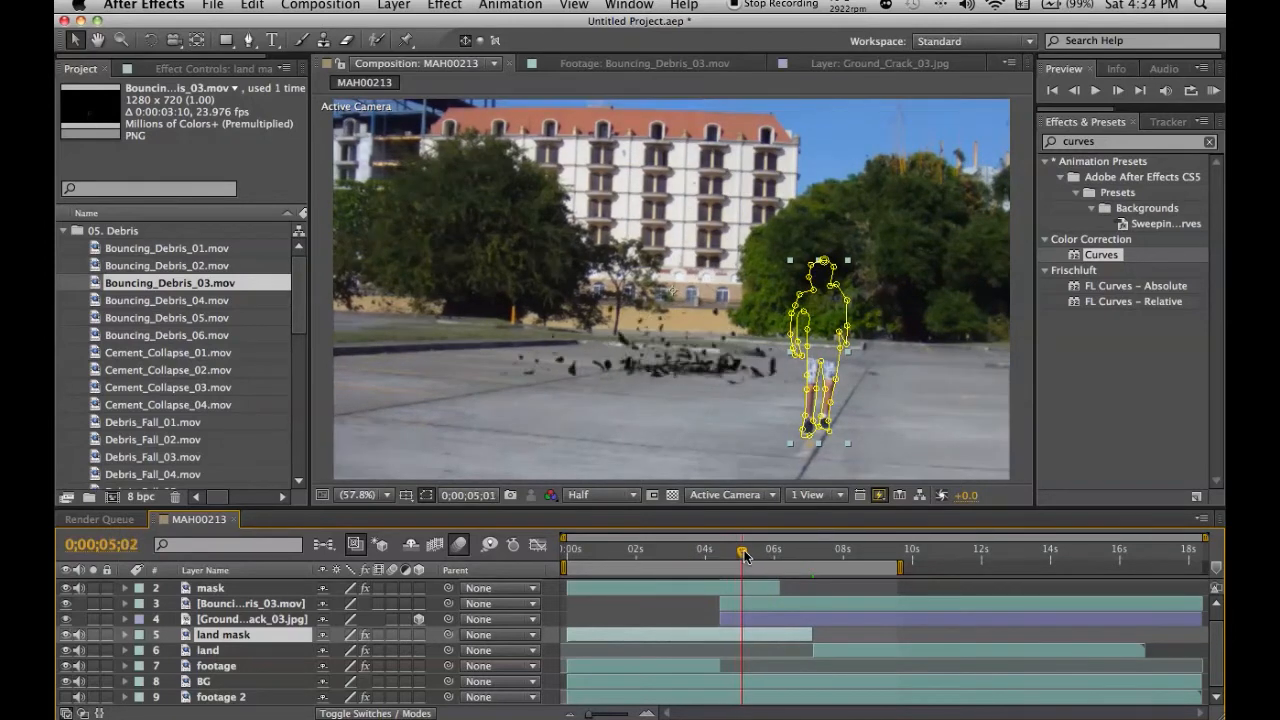
left_click_drag(744, 552, 804, 552)
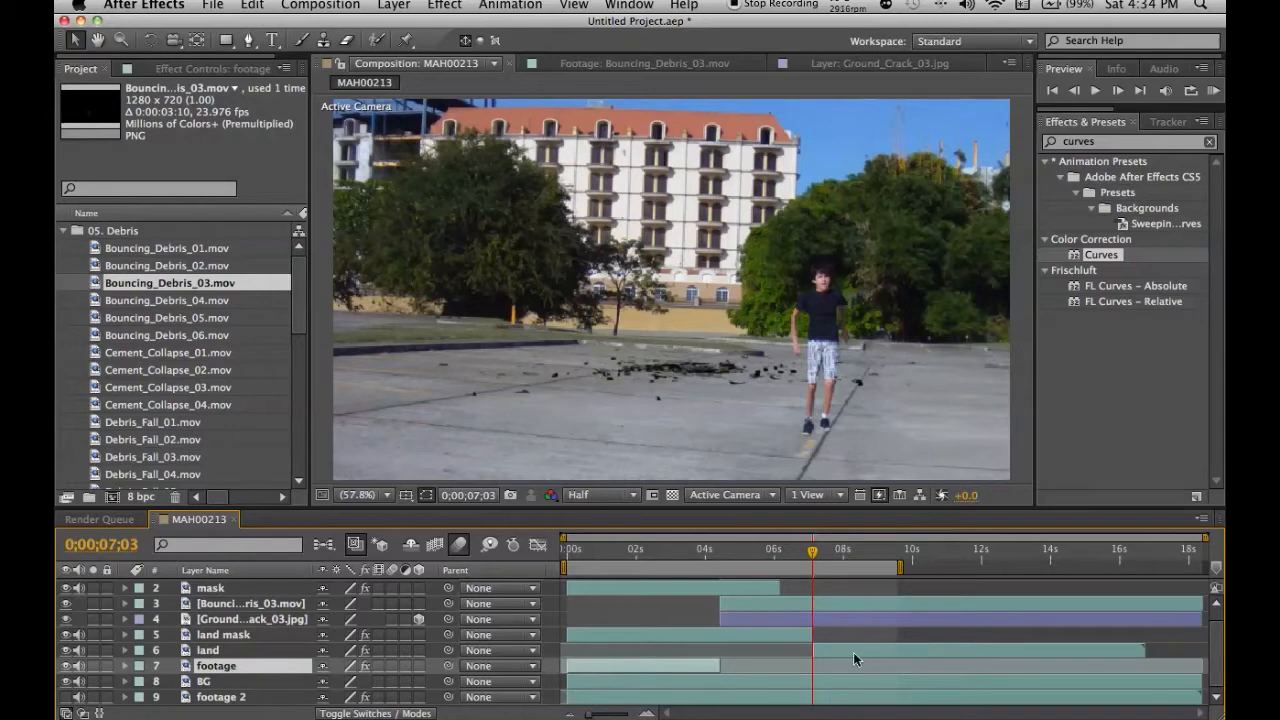
left_click(208, 650)
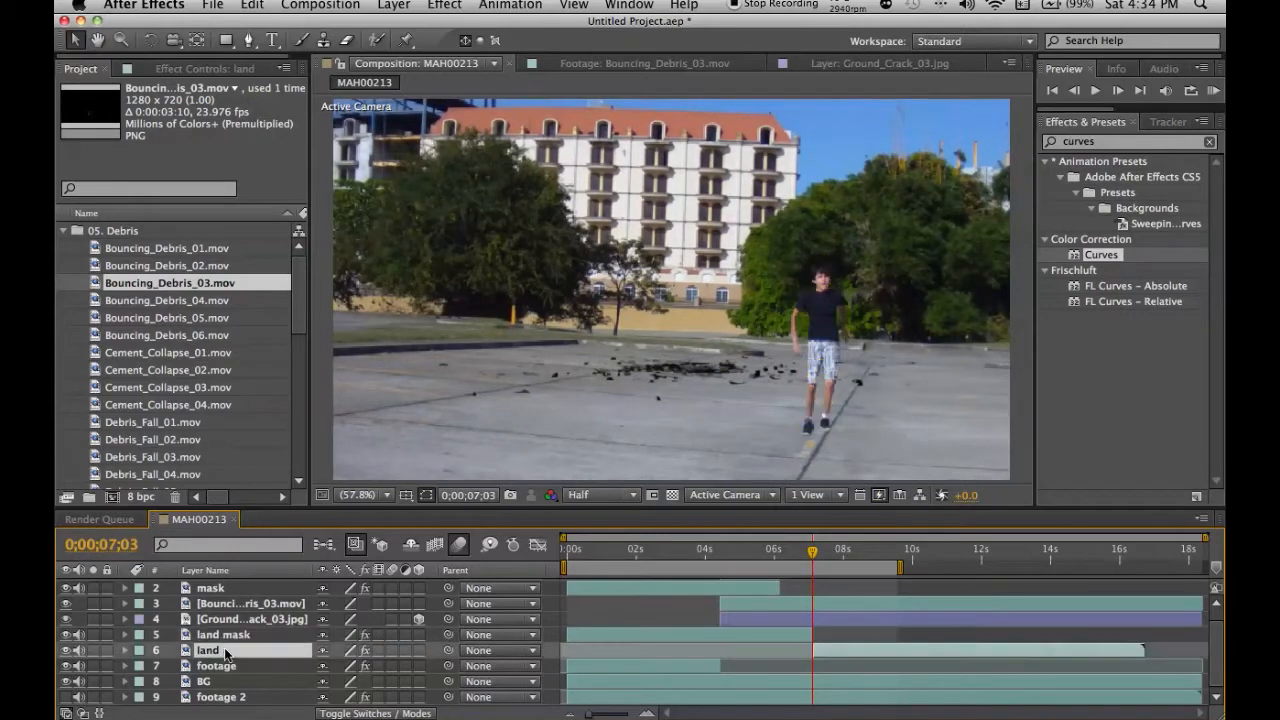
left_click(224, 634)
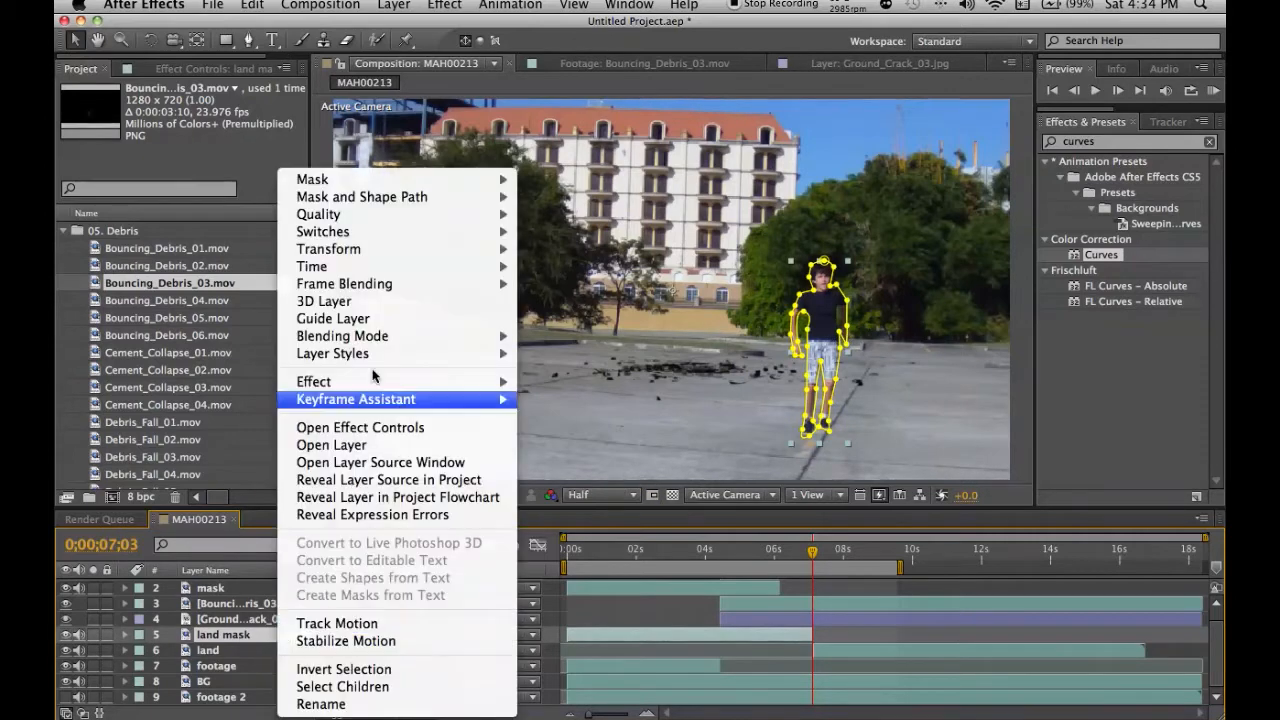
mouse_move(312, 266)
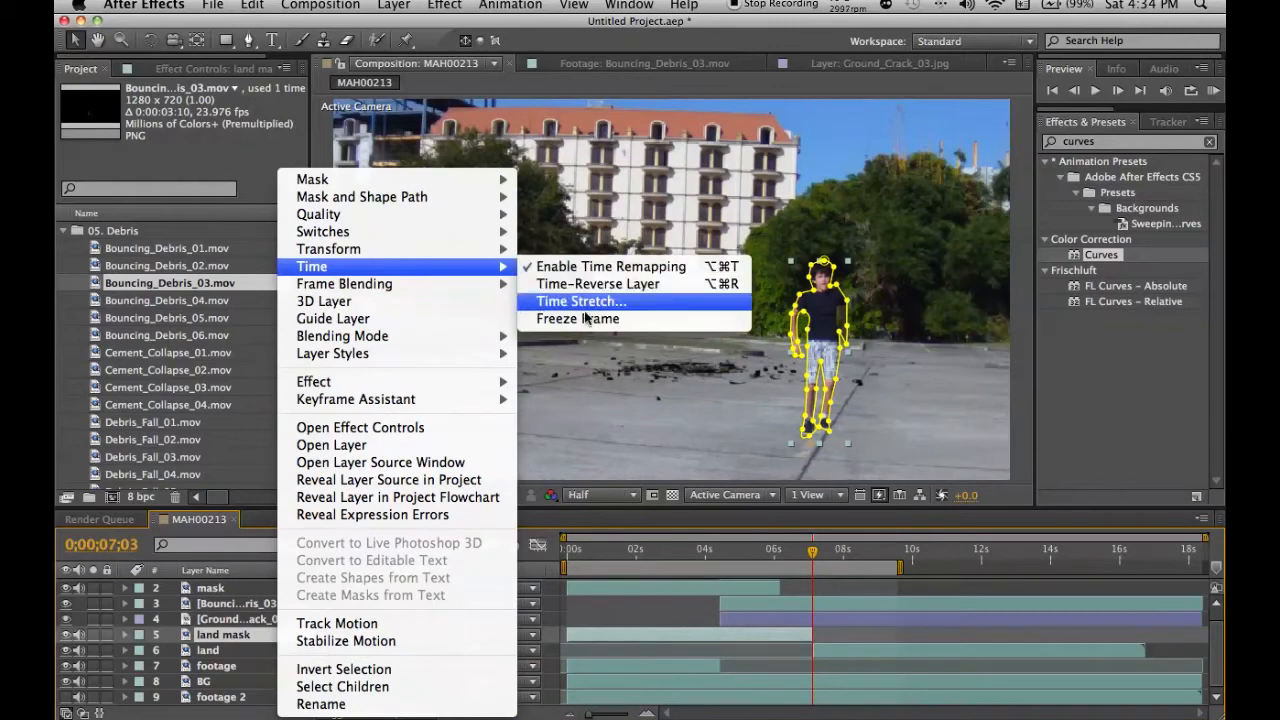
mouse_move(556, 620)
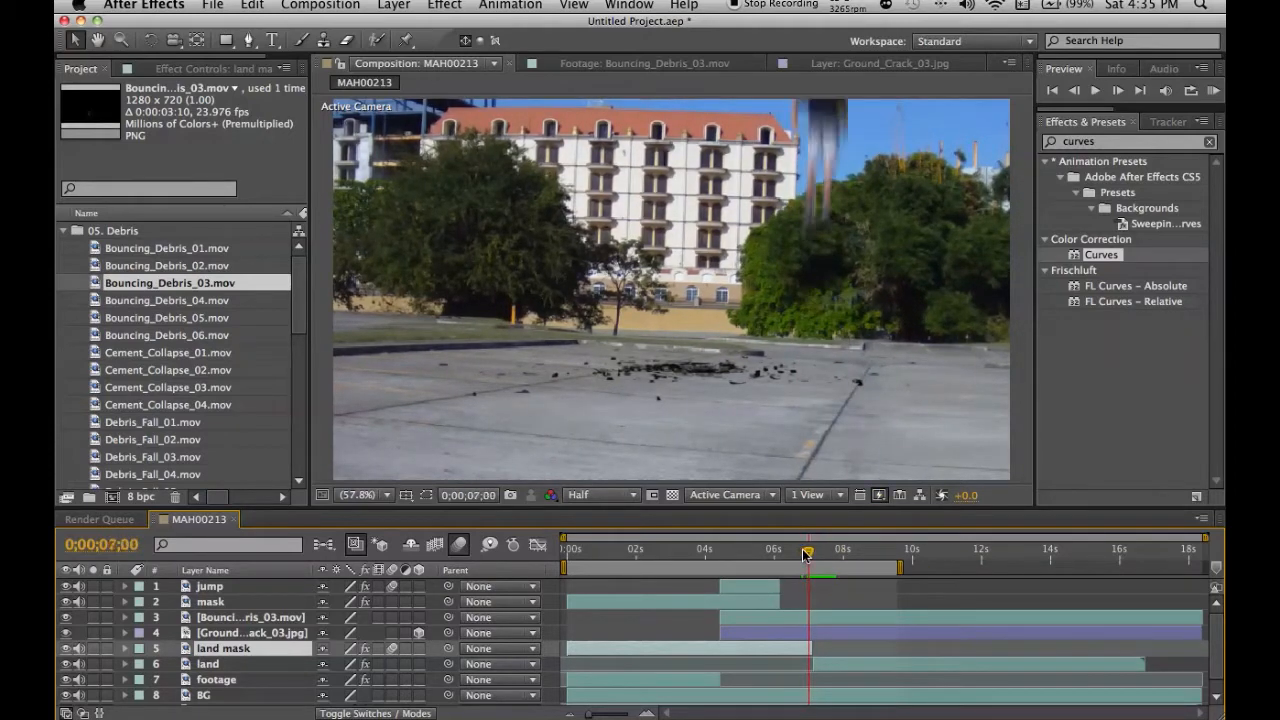
Scrub through the landing frames to preview the actor touching down
left_click_drag(806, 552, 812, 552)
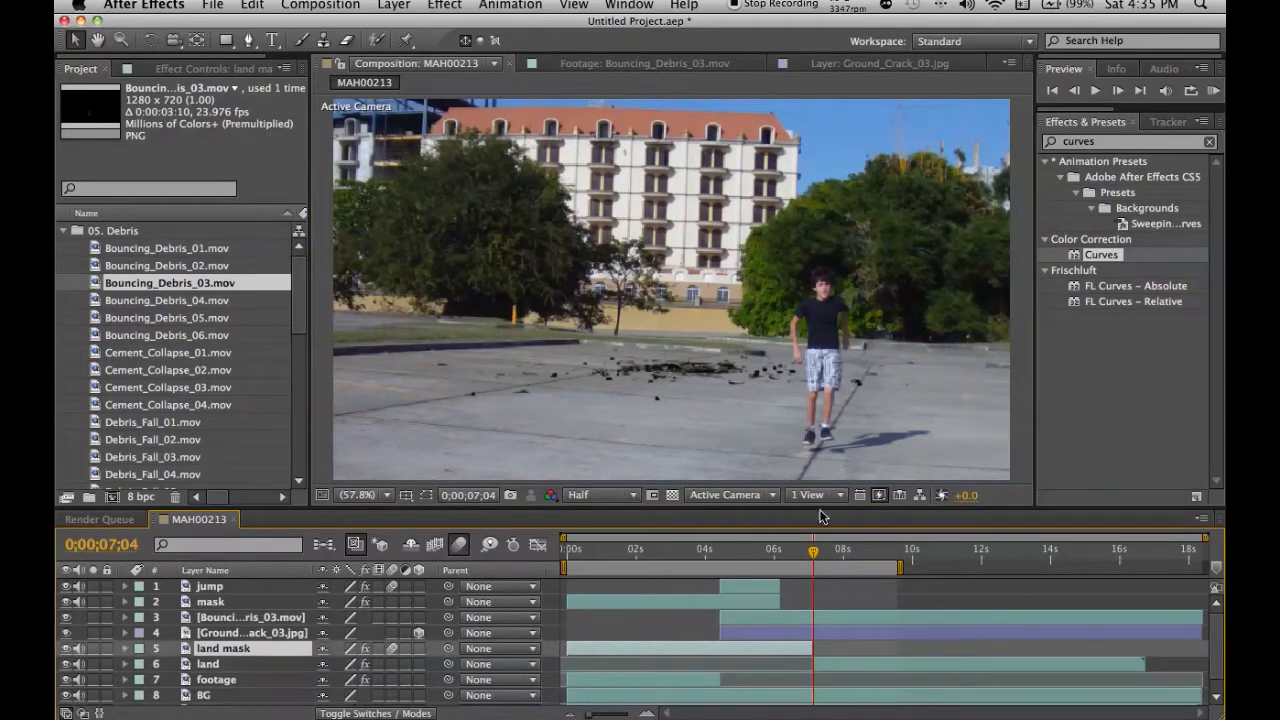
left_click_drag(814, 552, 820, 552)
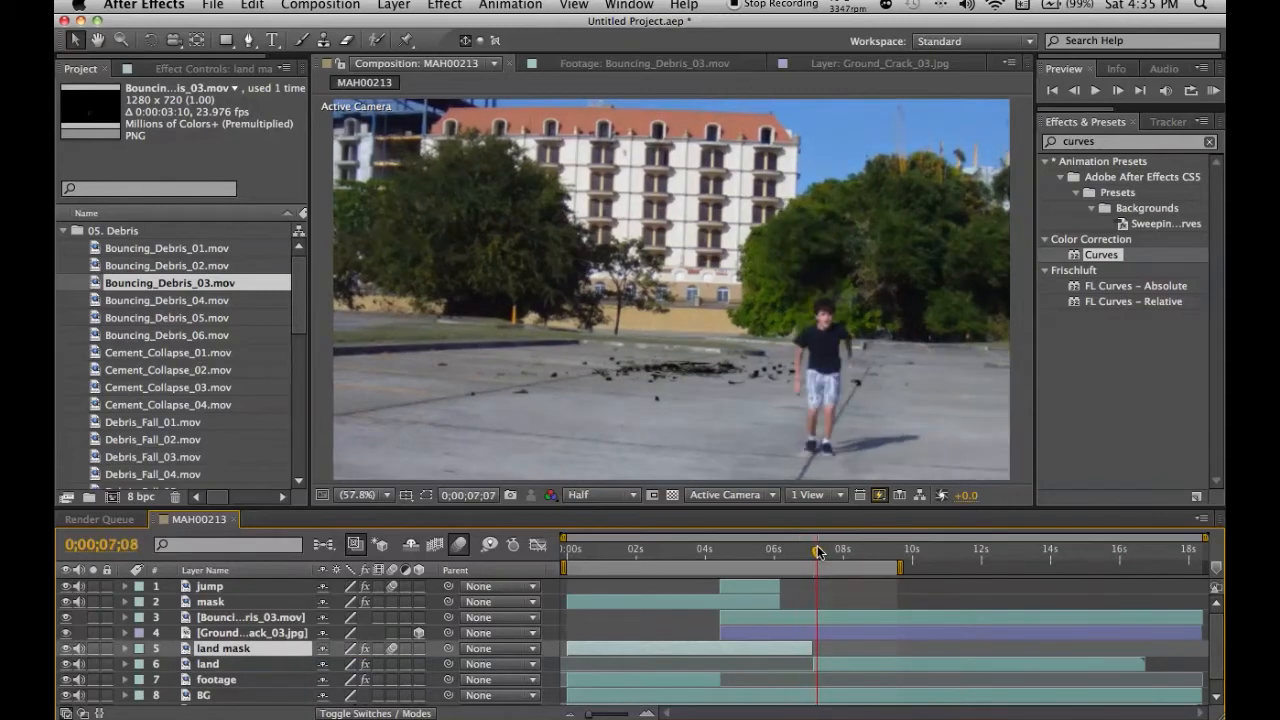
left_click_drag(820, 552, 812, 552)
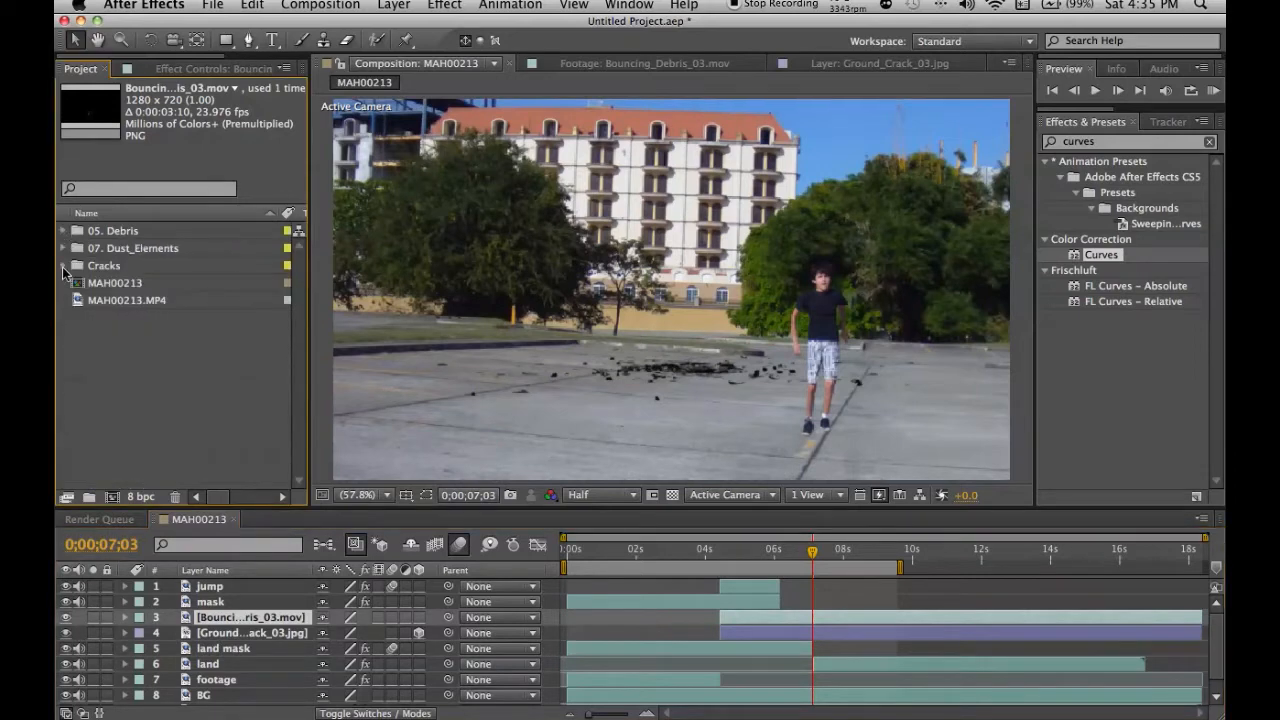
Preview the Ground_Crack images in the Cracks folder, ending on Ground_Crack_06
double_click(158, 284)
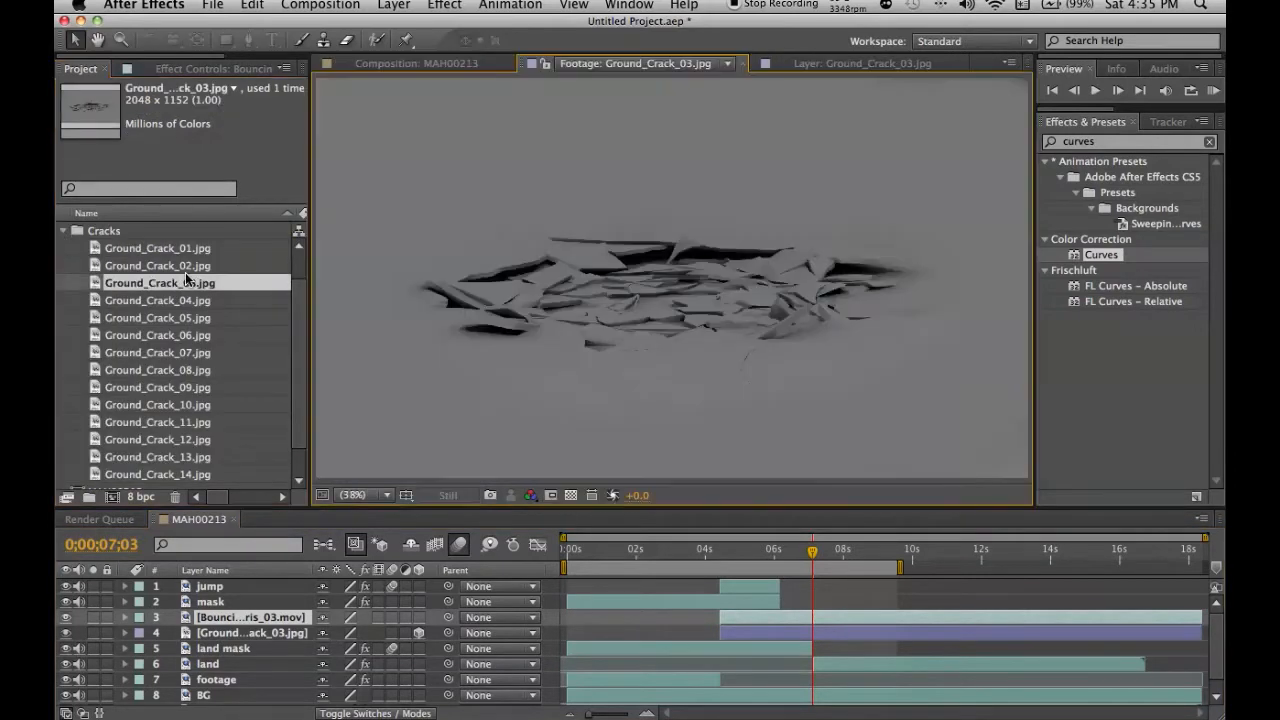
left_click(160, 316)
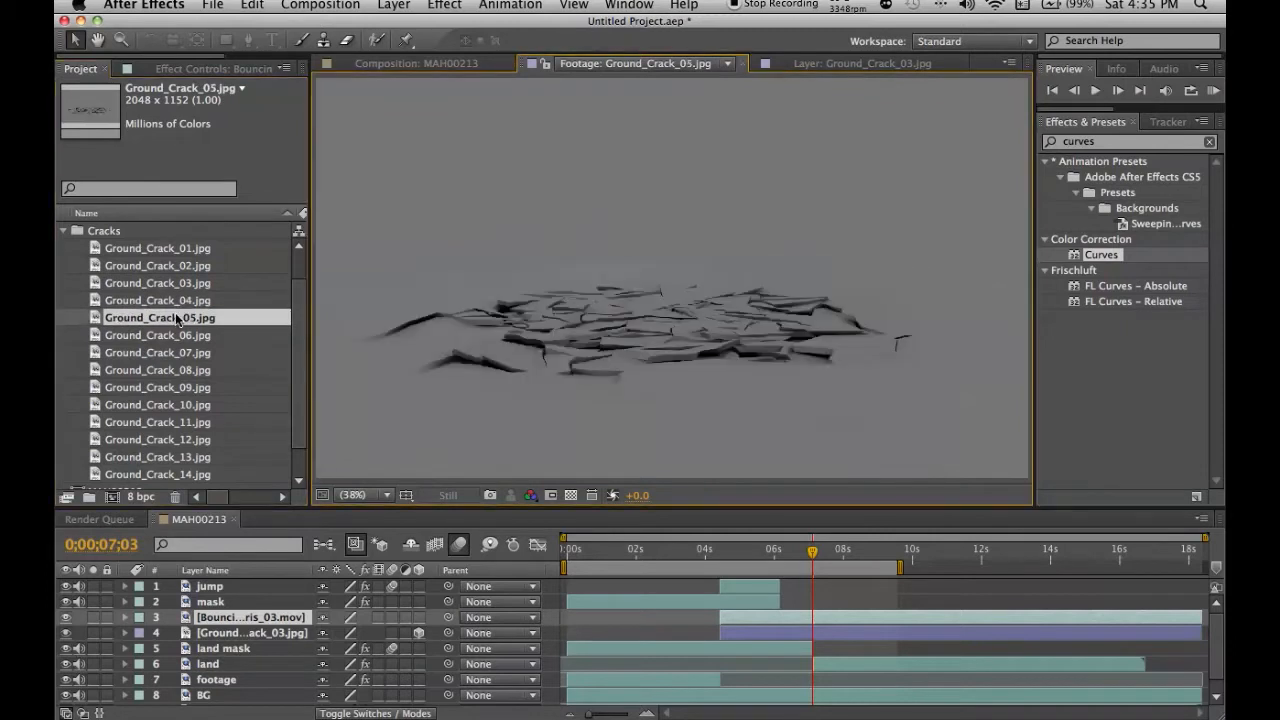
left_click(160, 334)
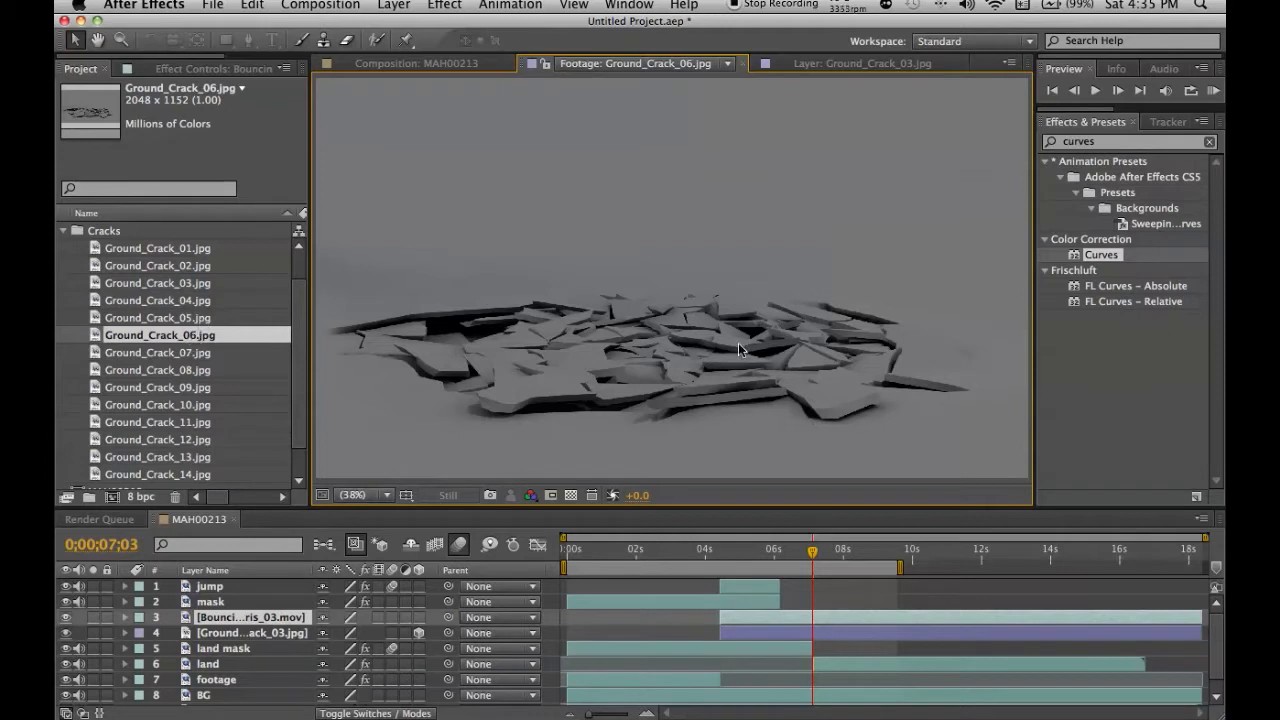
mouse_move(736, 348)
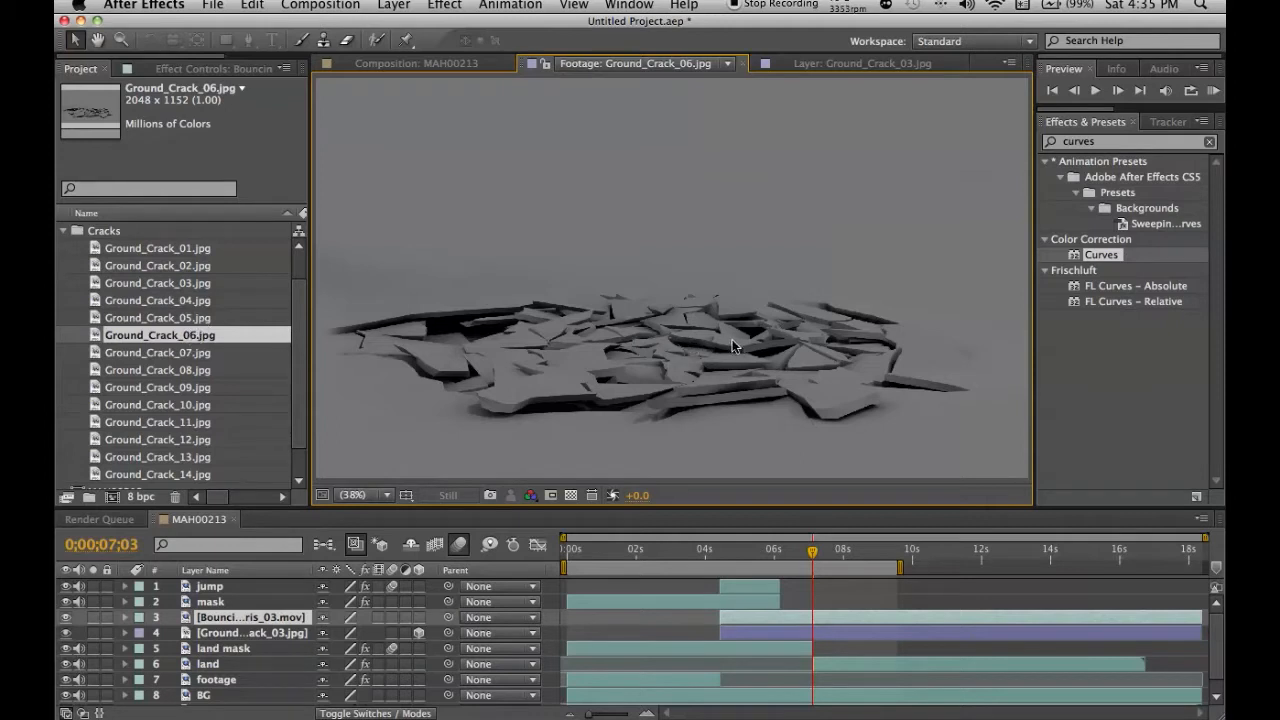
mouse_move(418, 360)
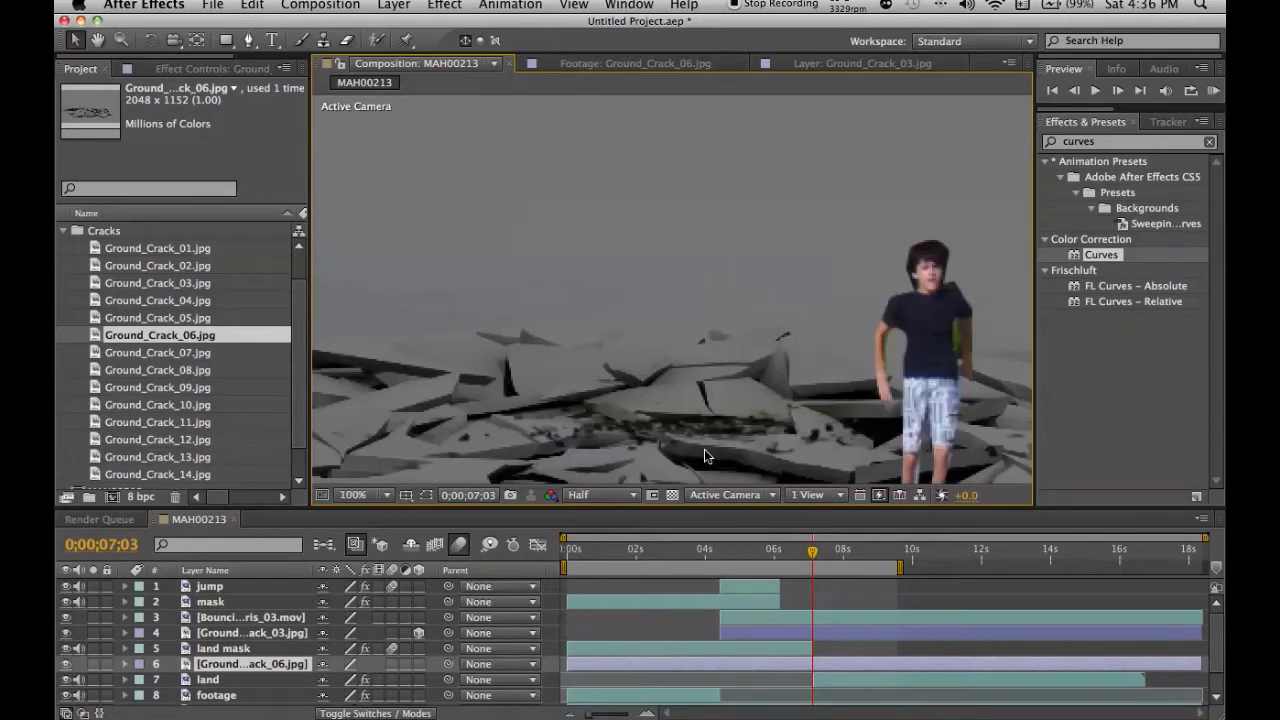
Place the Ground_Crack_06 layer under the actor and blend it with Soft Light mode
left_click(352, 496)
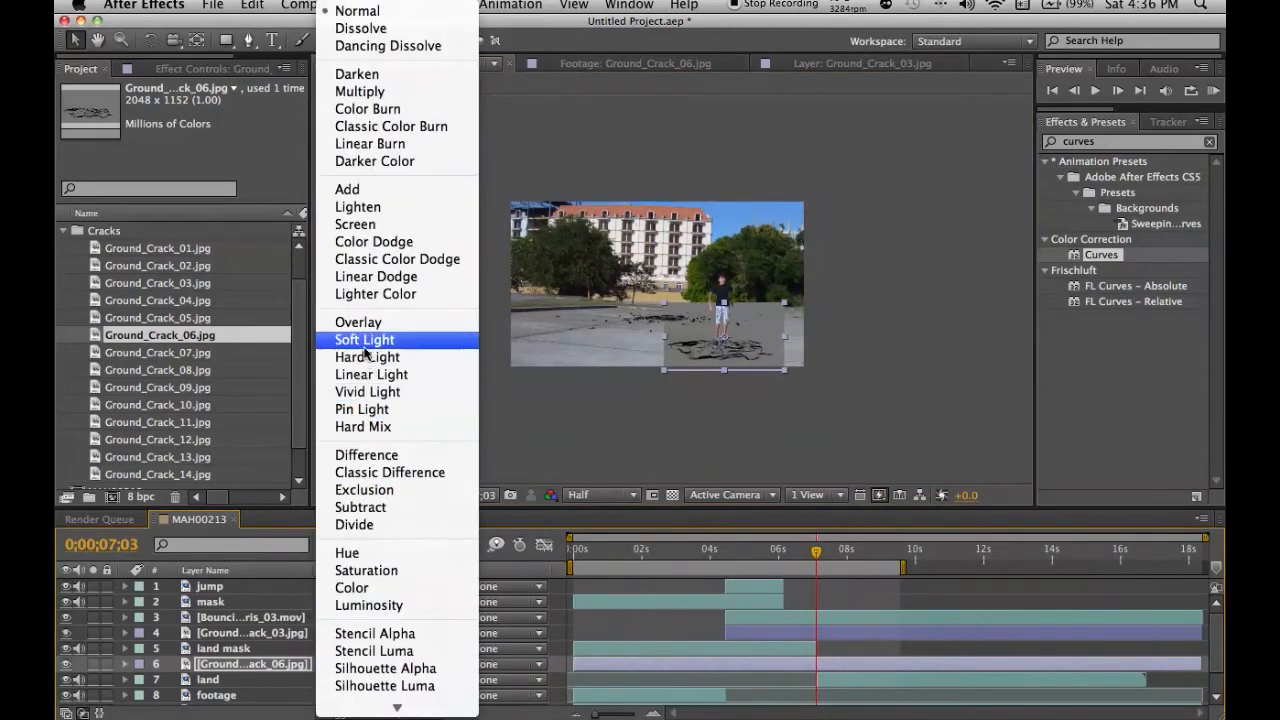
left_click(364, 340)
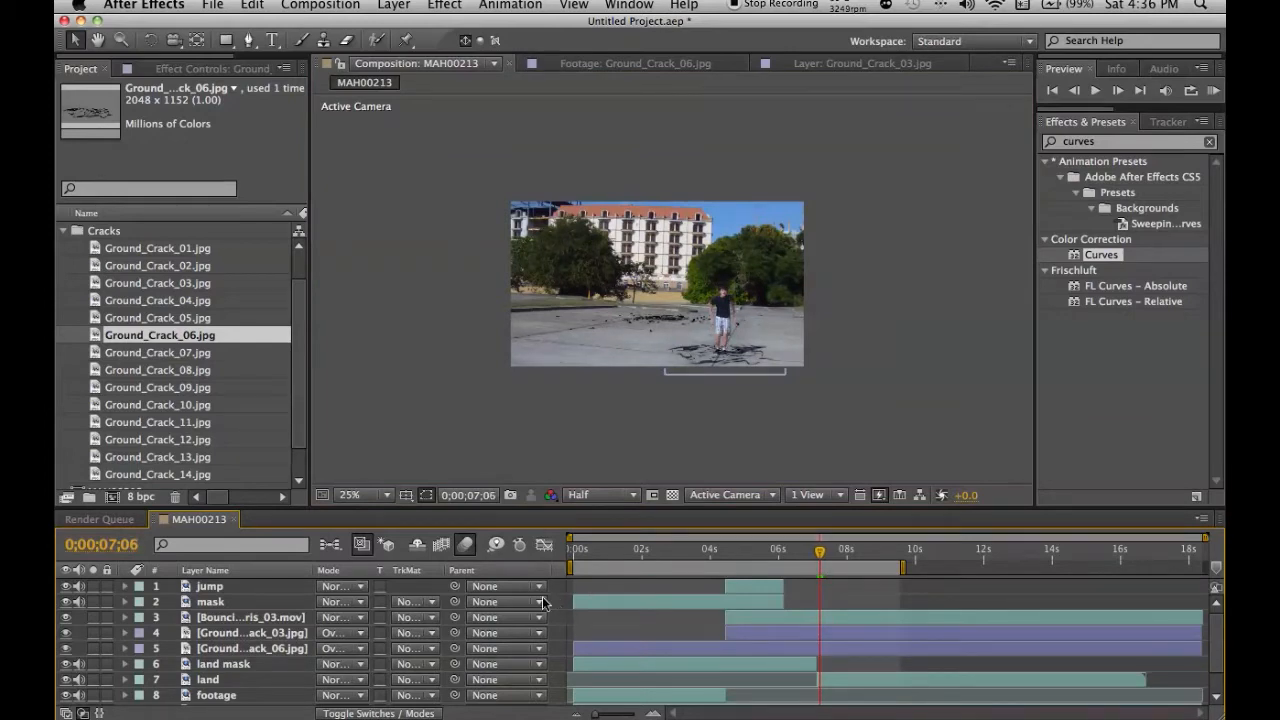
left_click(252, 648)
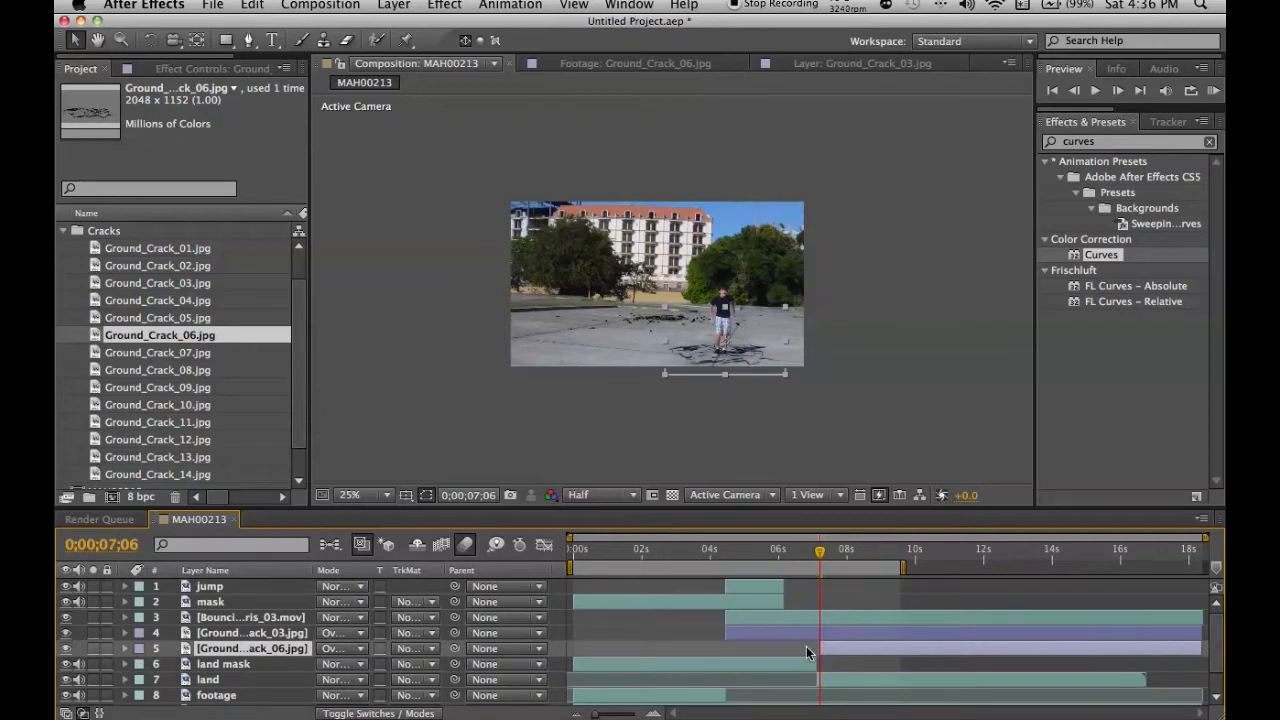
mouse_move(824, 652)
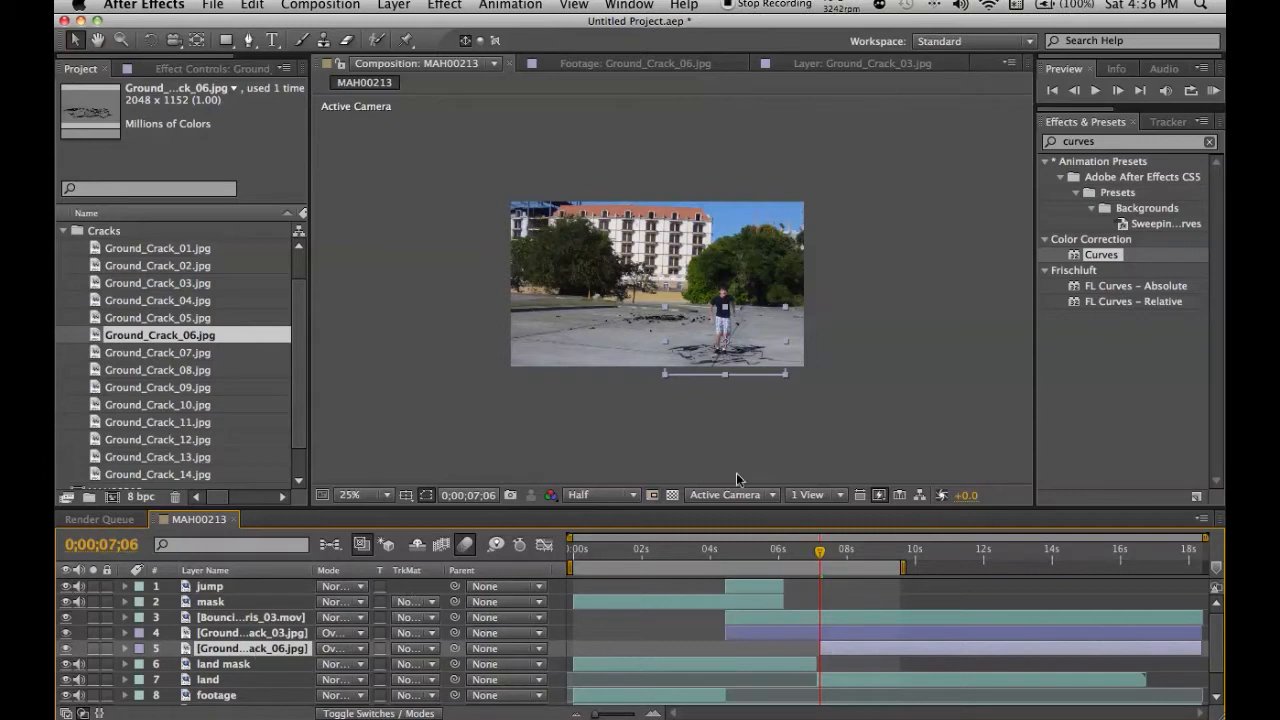
left_click(816, 552)
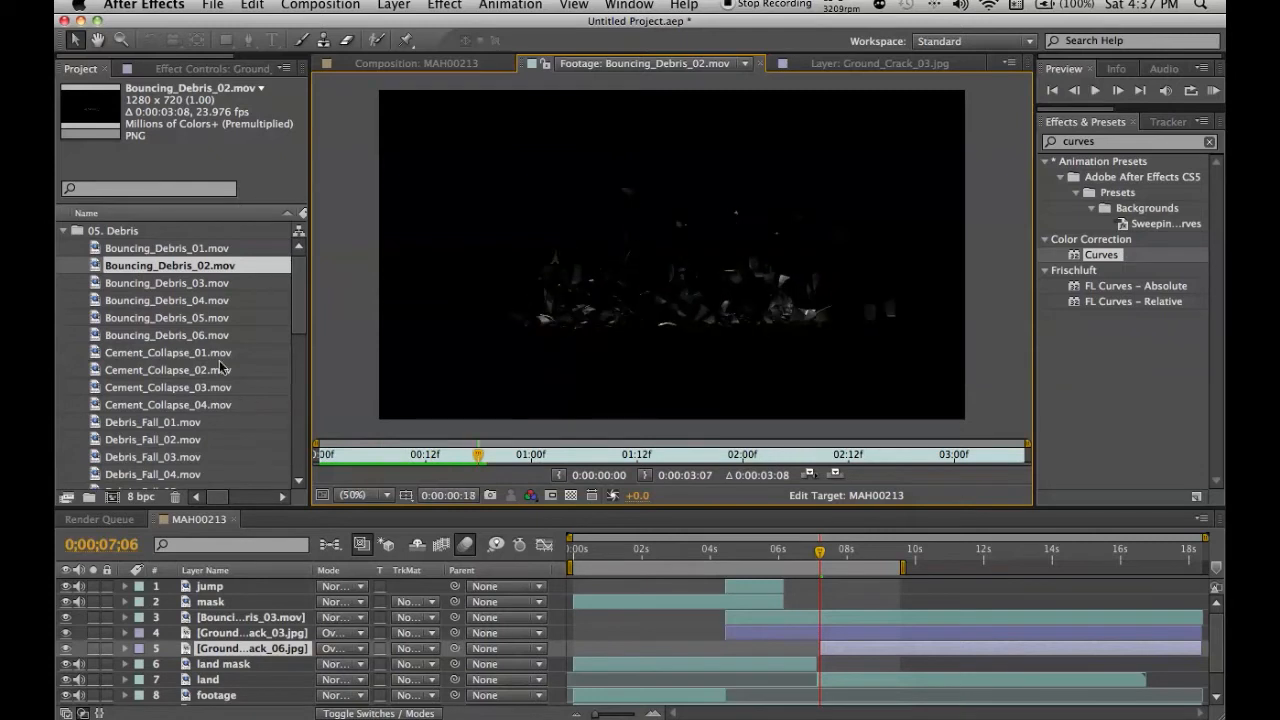
Preview Bouncing_Debris clips 03 through 06 and settle back on Bouncing_Debris_03
left_click(170, 282)
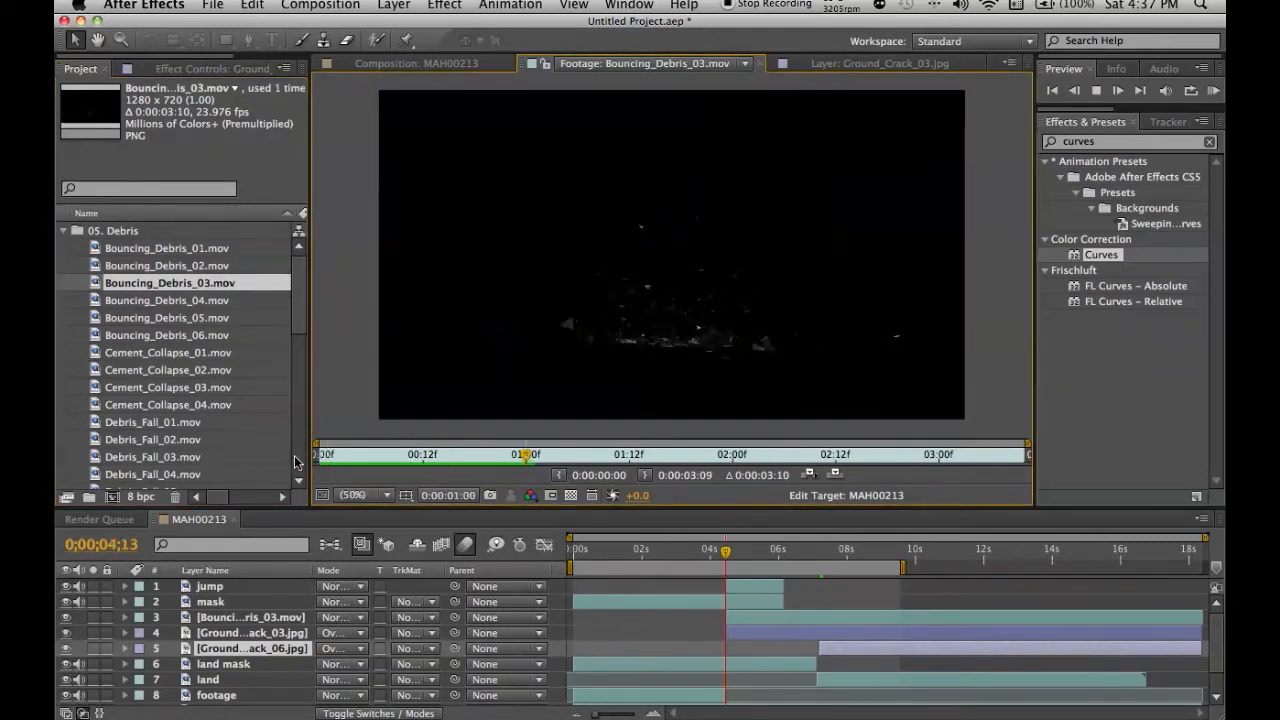
left_click(168, 300)
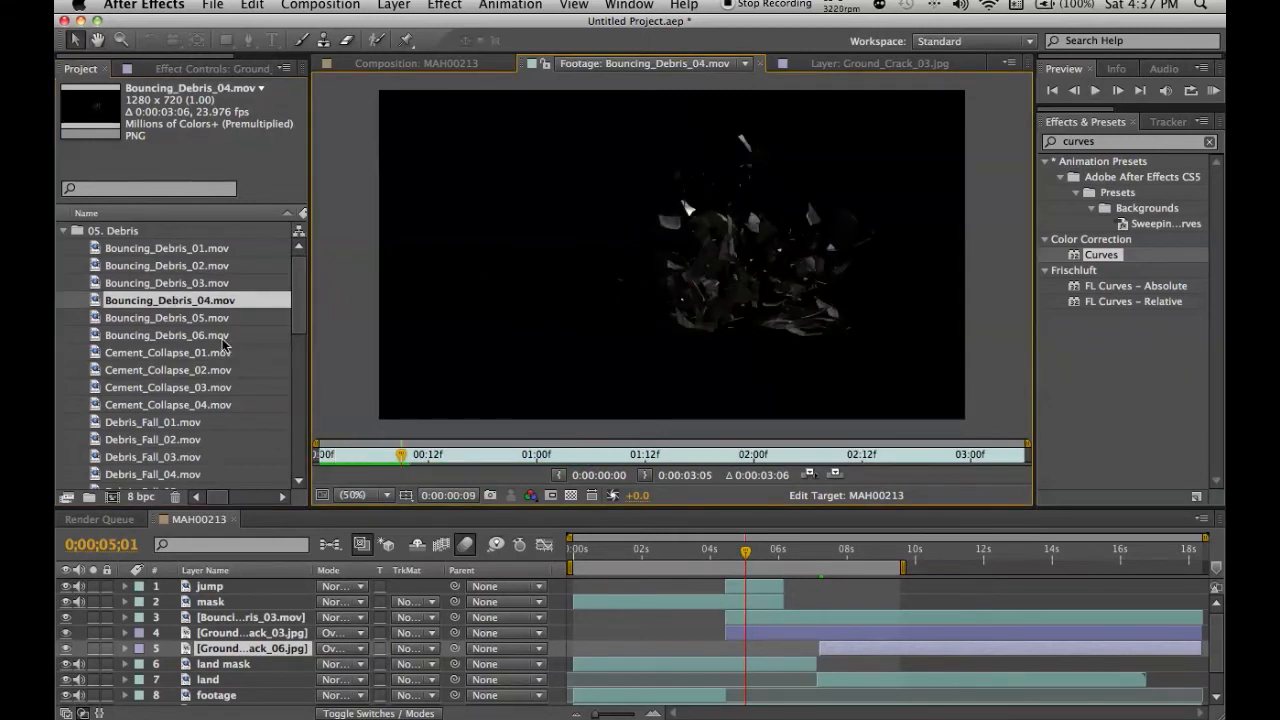
left_click(168, 316)
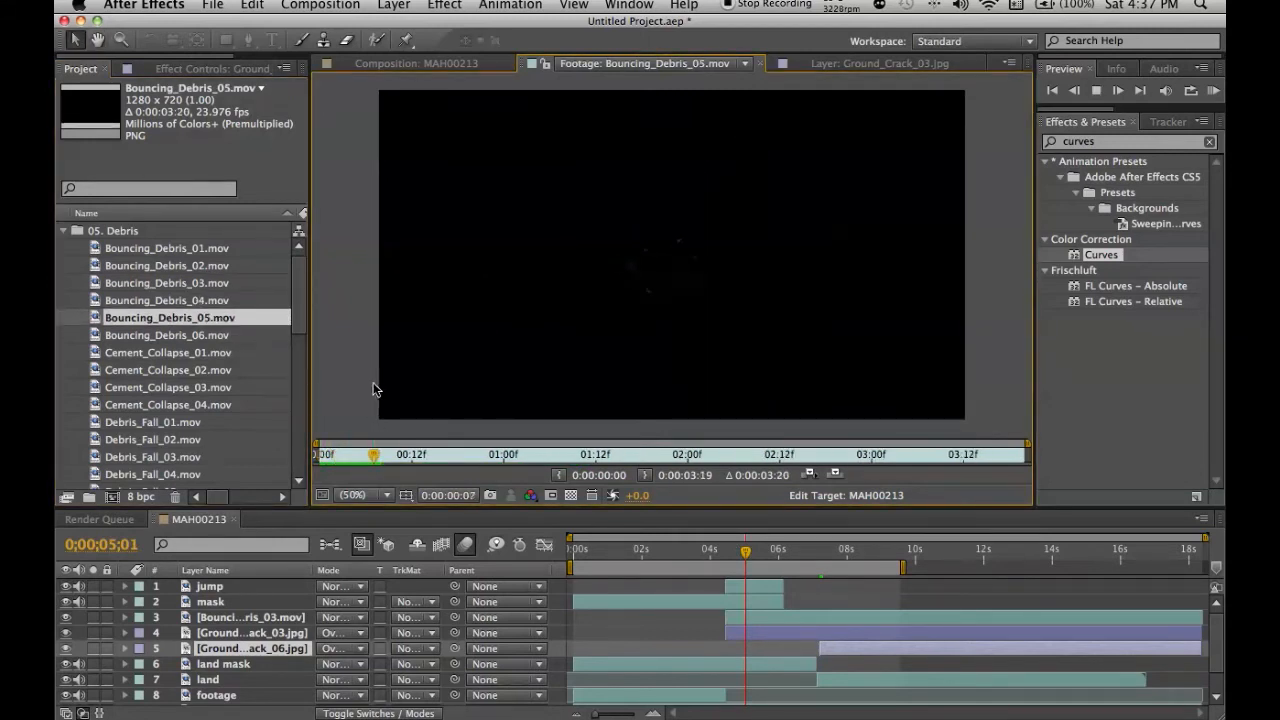
left_click(168, 336)
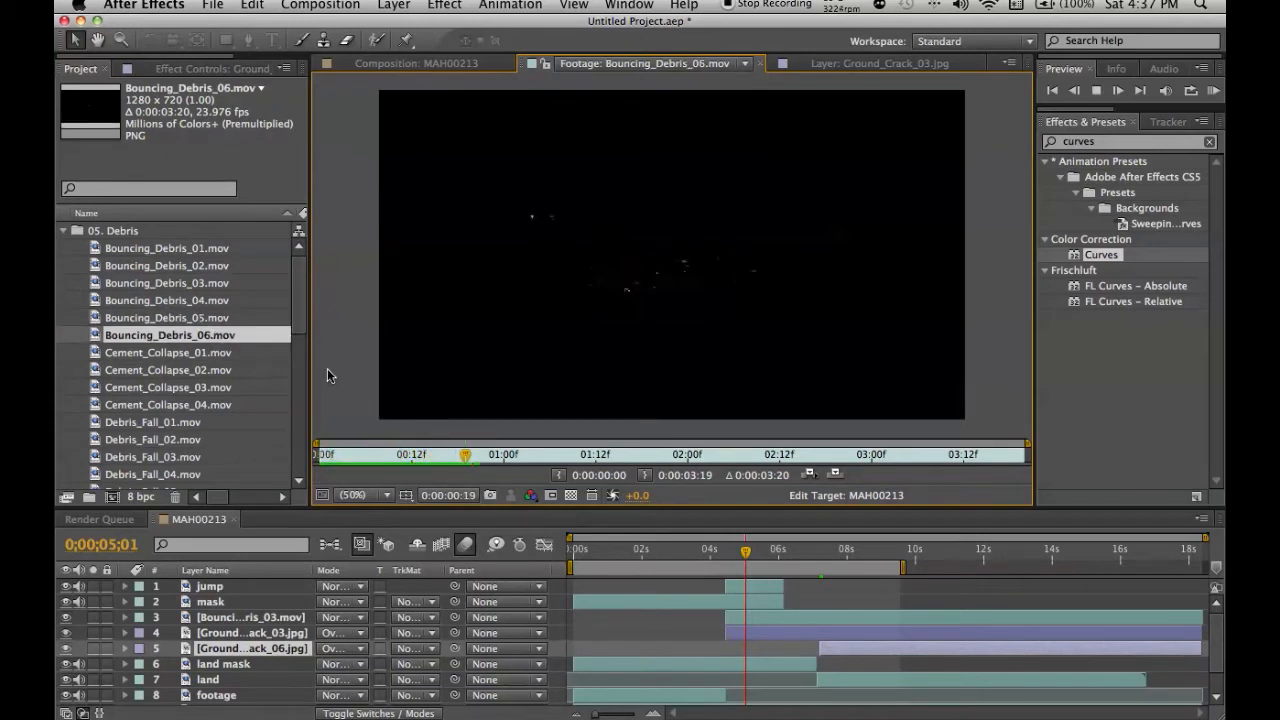
left_click(168, 316)
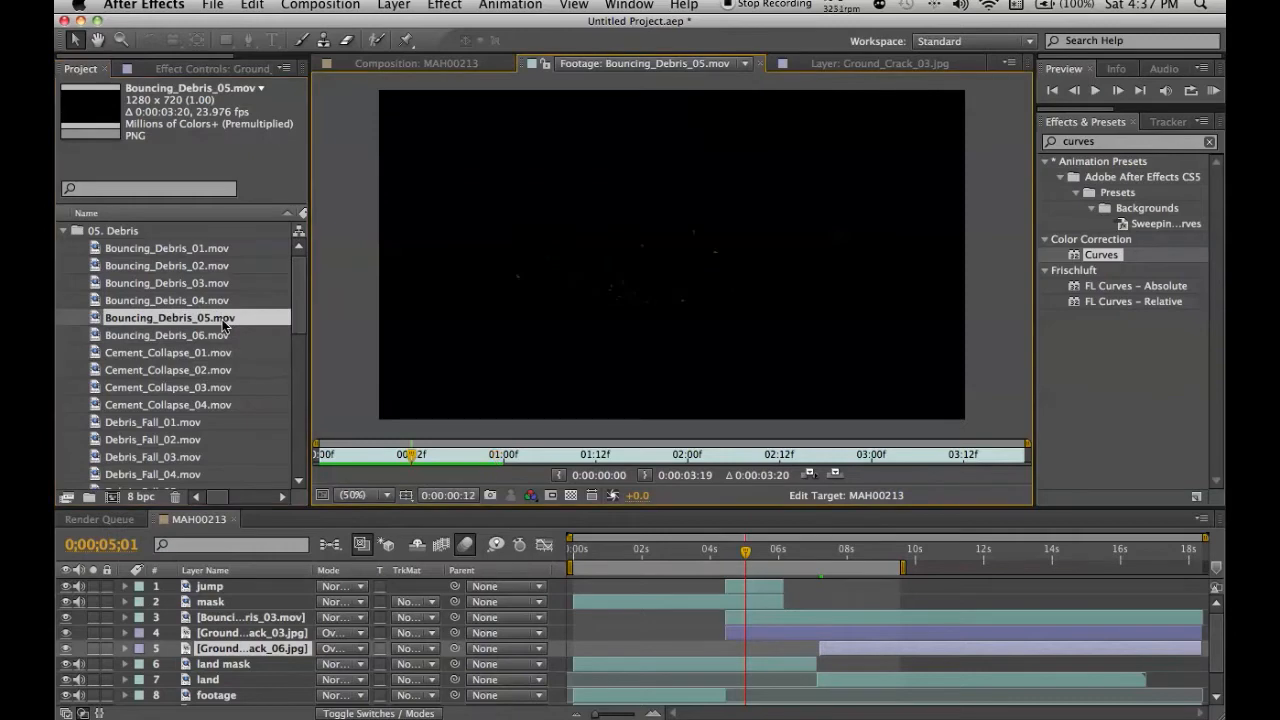
left_click(168, 300)
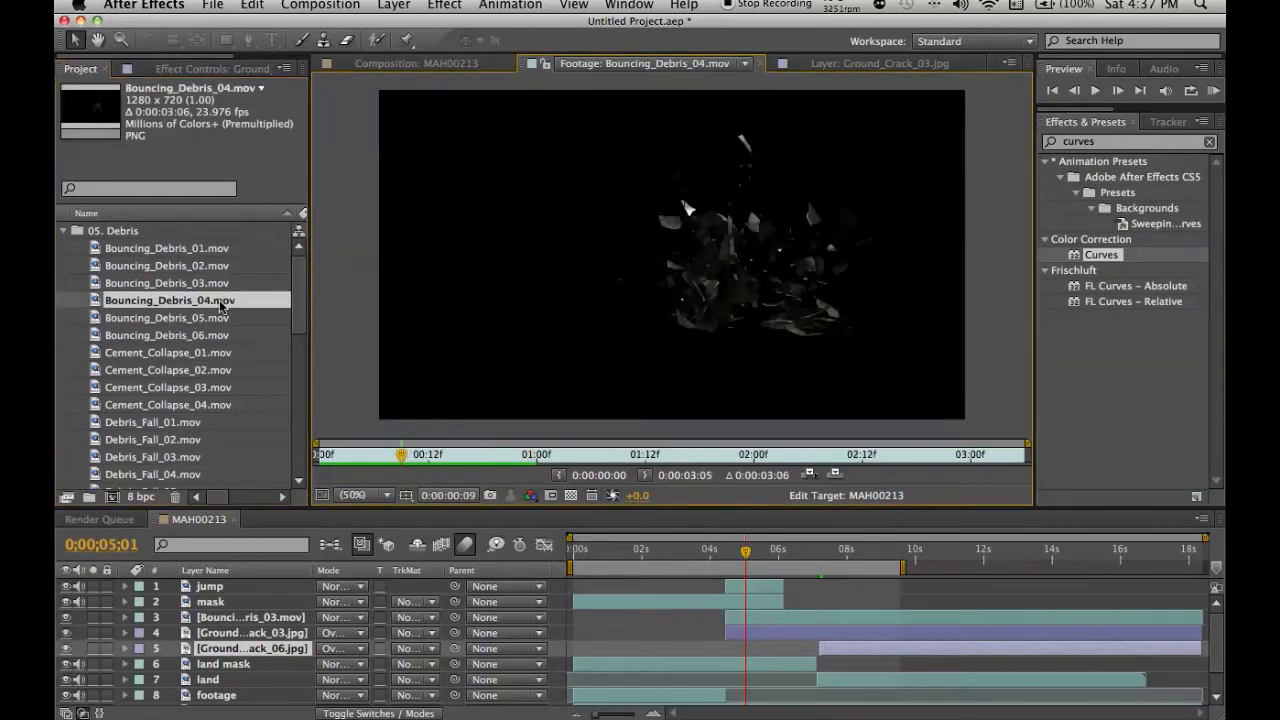
left_click(168, 284)
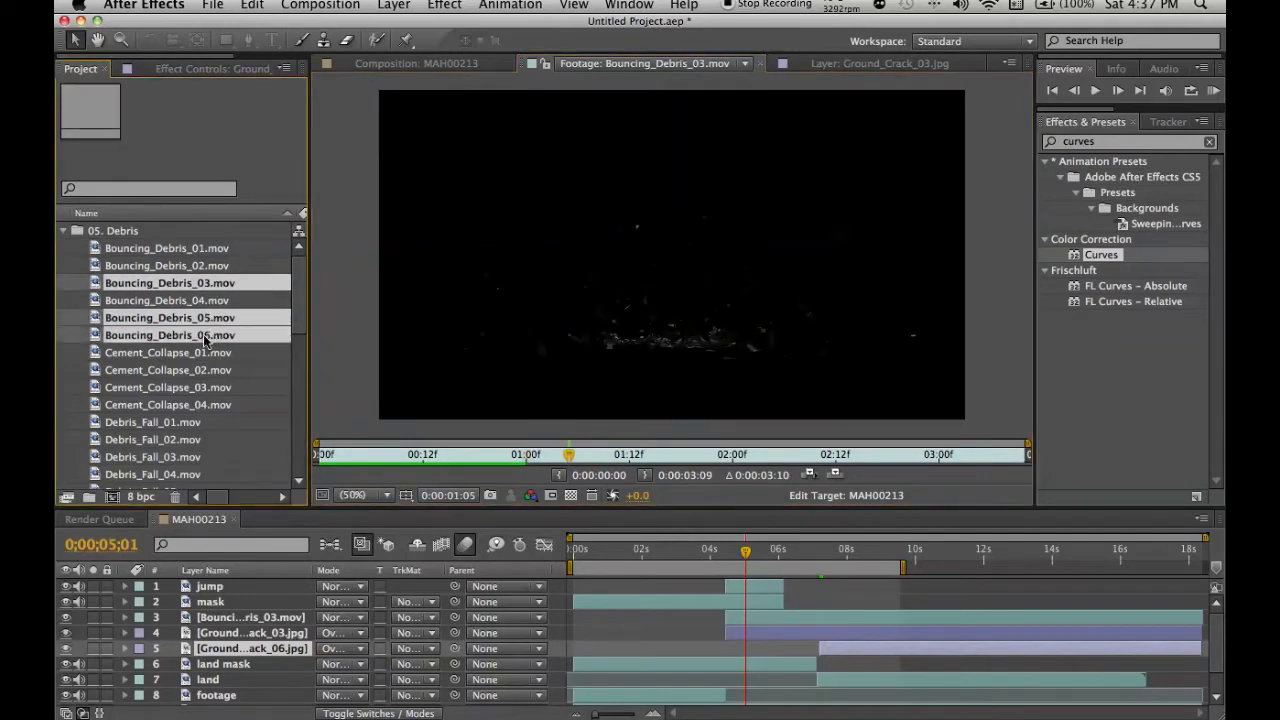
Add the chosen debris clips to the composition and pick debris layers to position at the landing
left_click(390, 62)
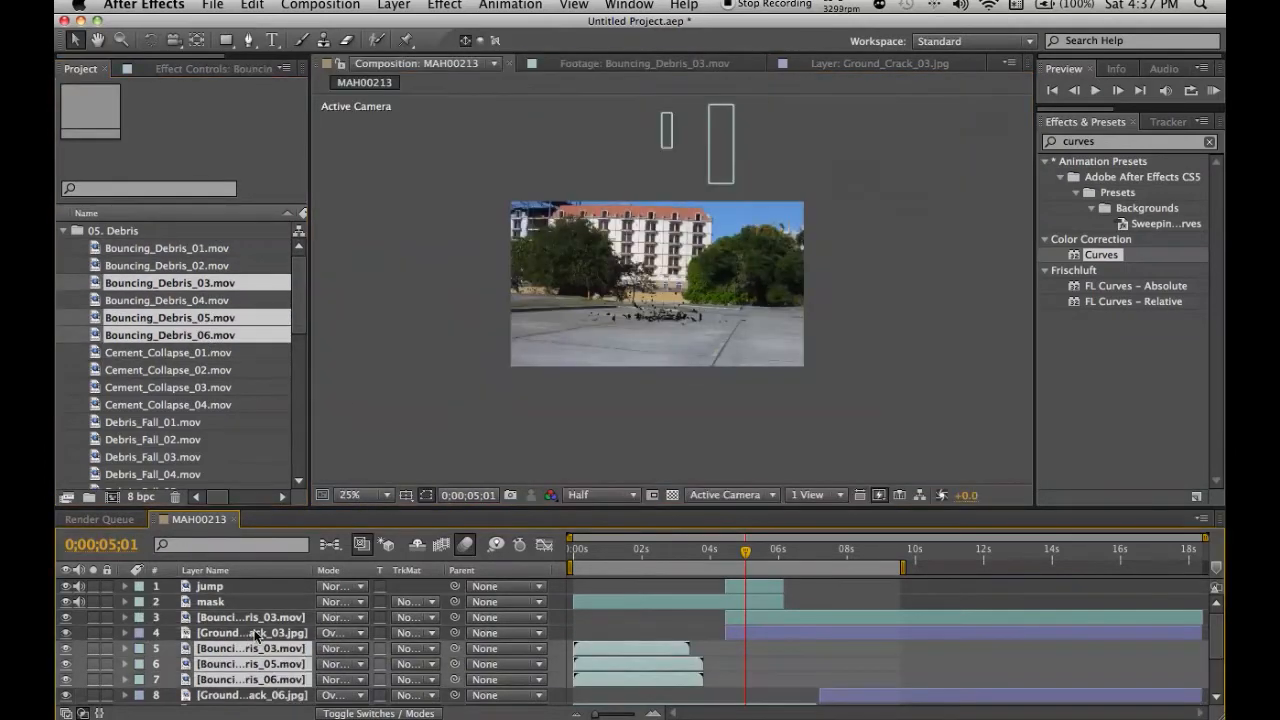
left_click(360, 496)
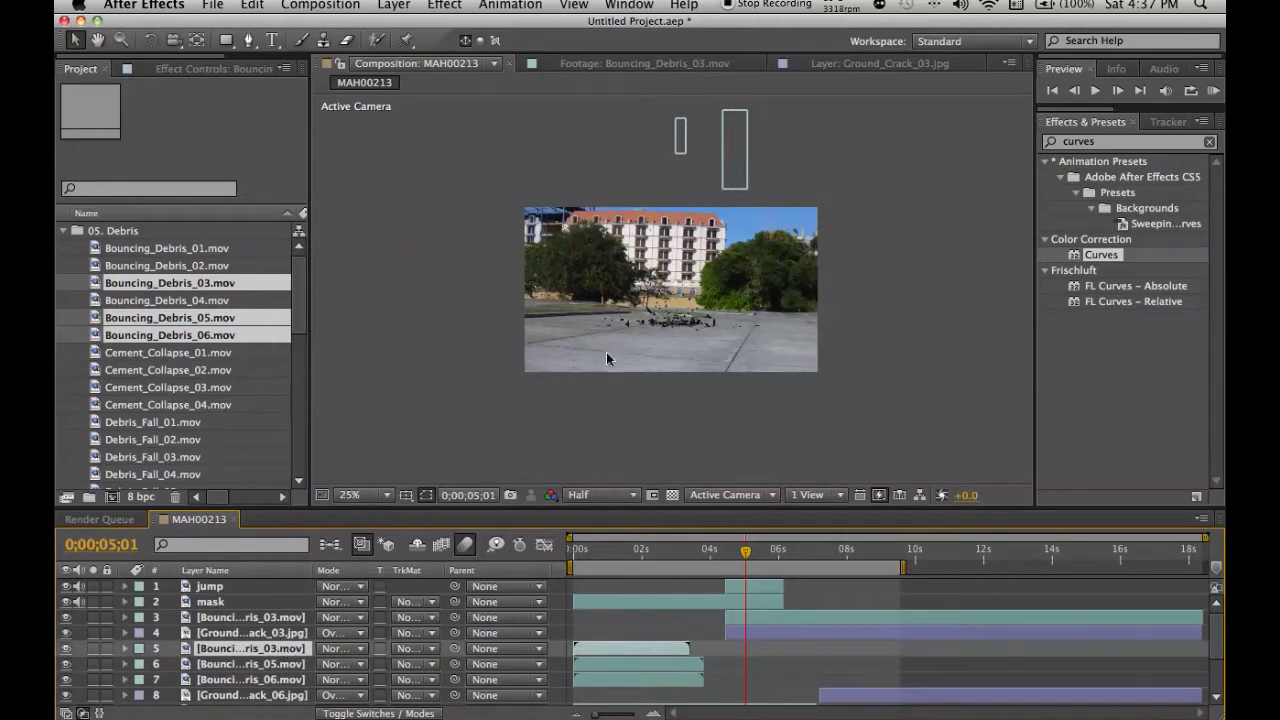
left_click(376, 494)
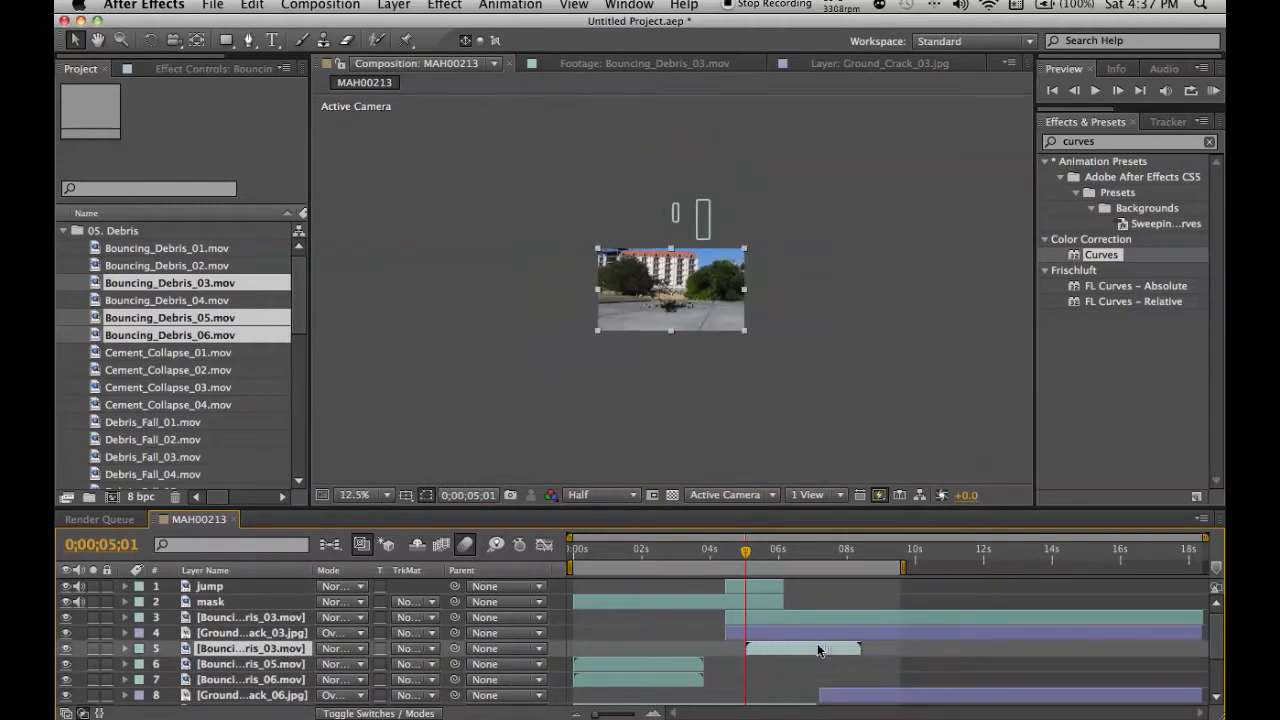
scroll("down", 3)
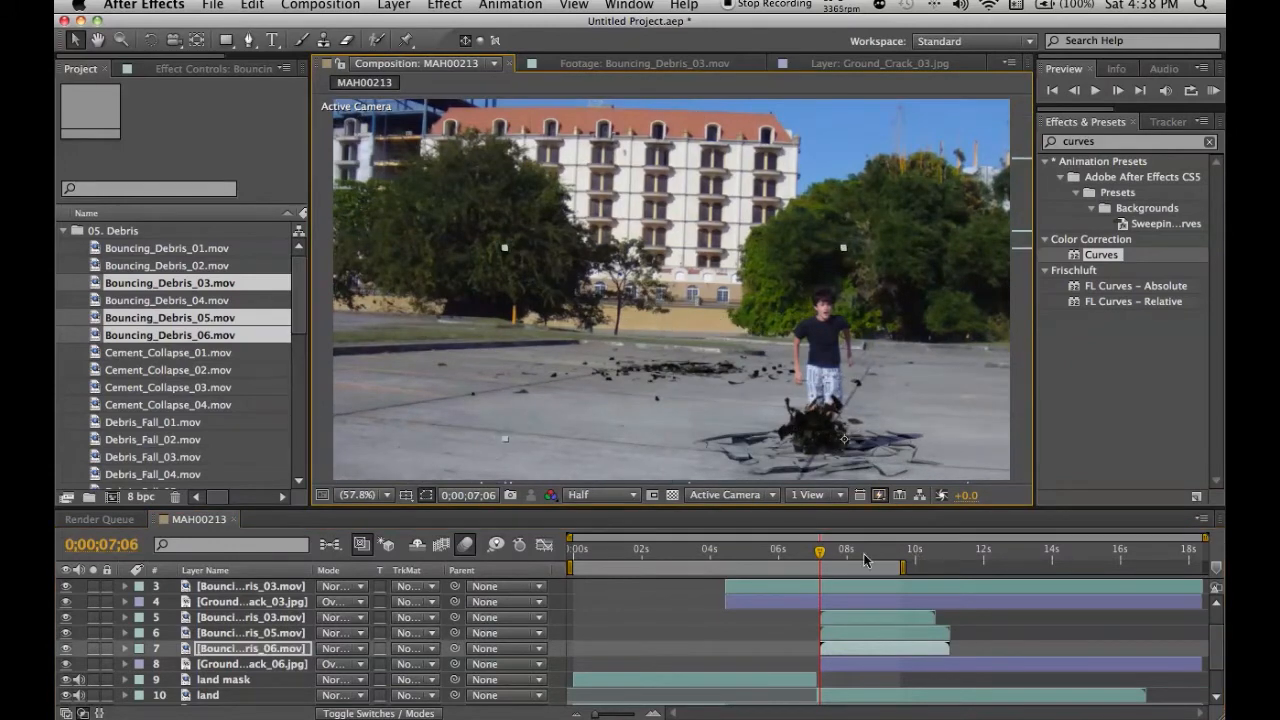
left_click_drag(820, 548, 848, 548)
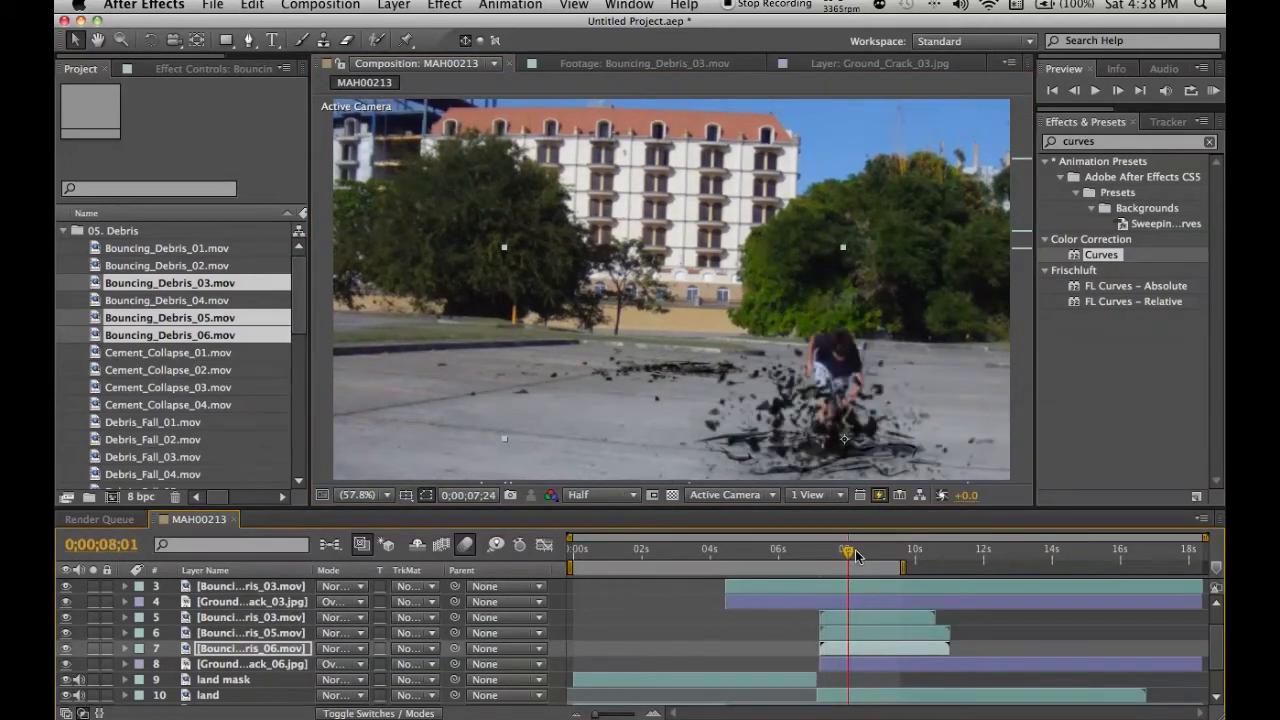
left_click_drag(850, 552, 870, 552)
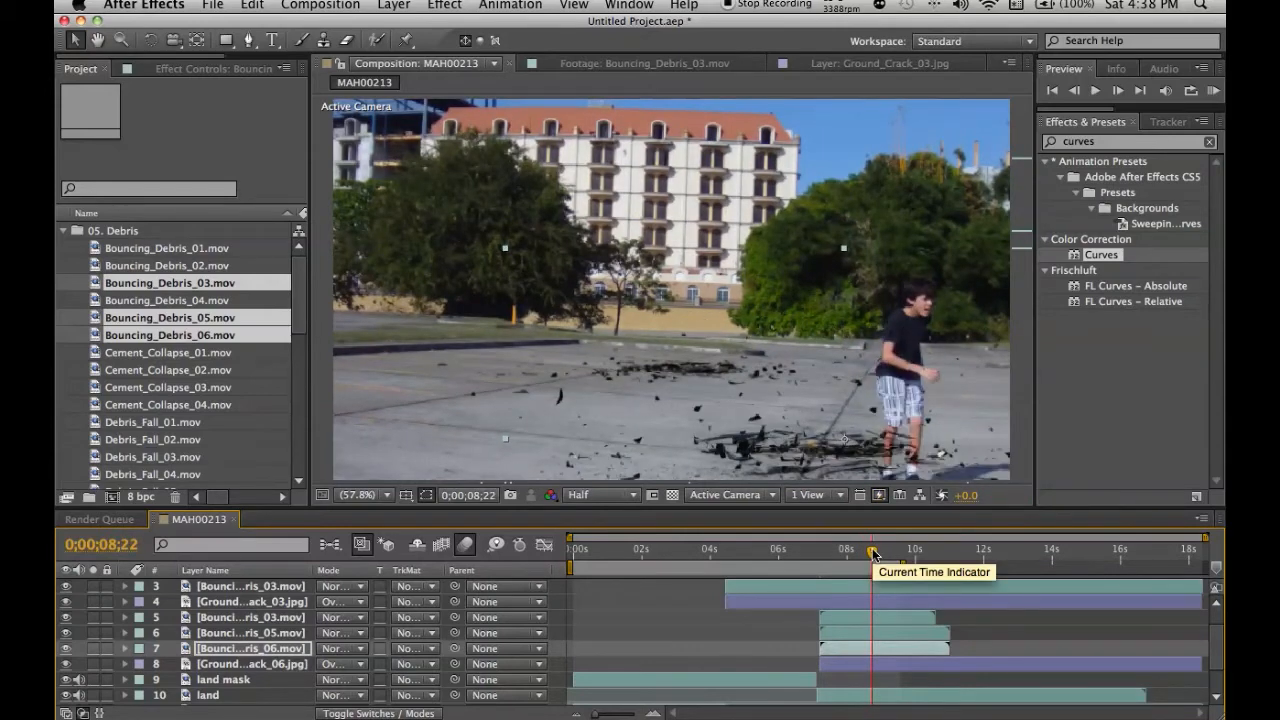
left_click_drag(876, 550, 856, 550)
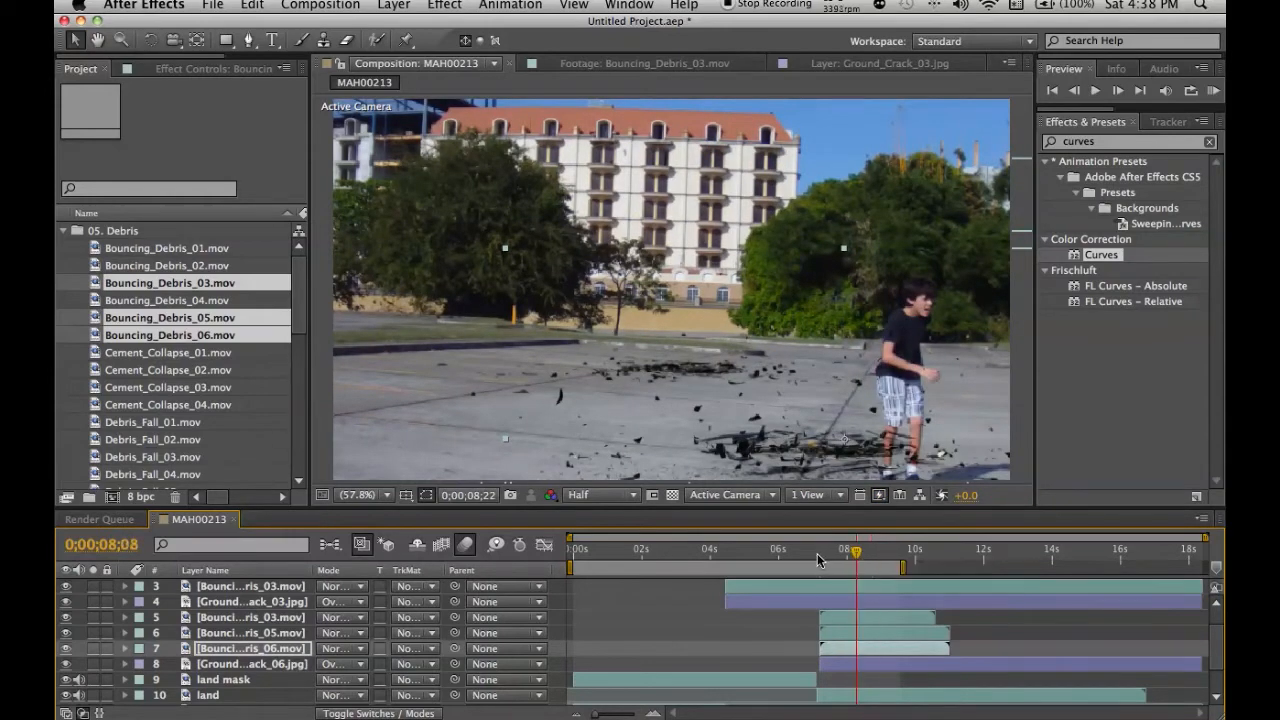
left_click_drag(856, 550, 818, 550)
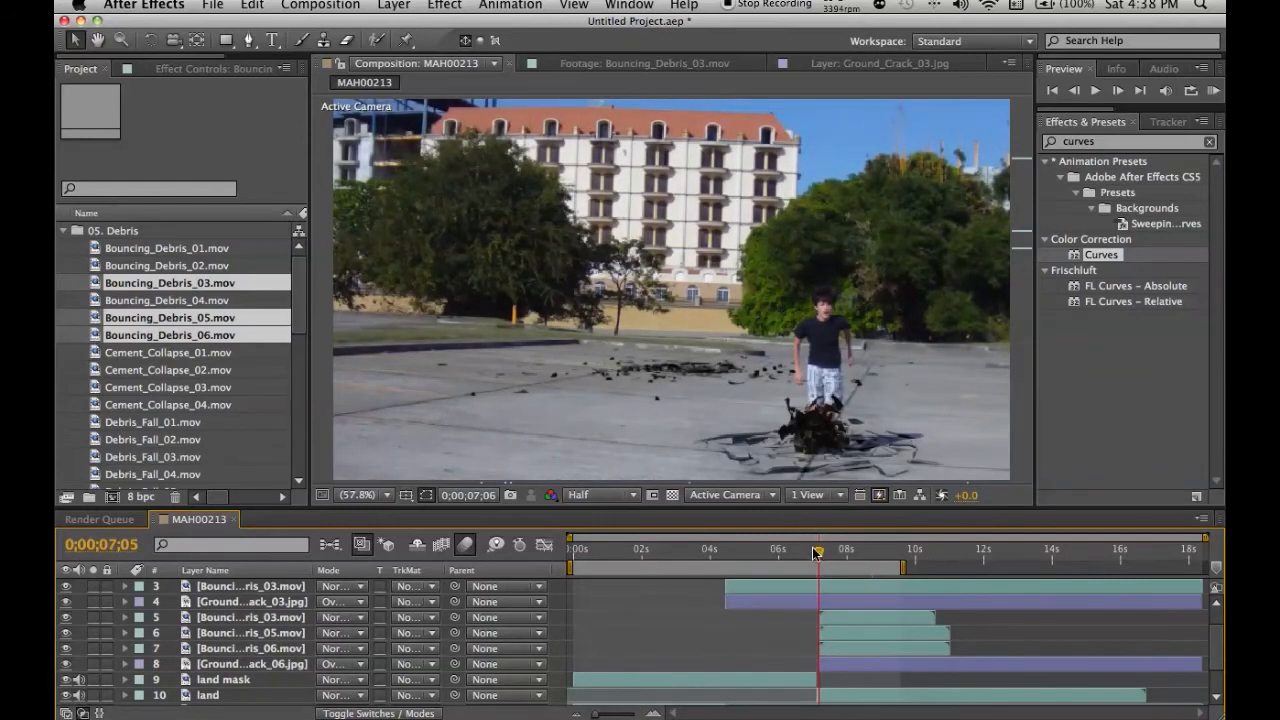
left_click(810, 548)
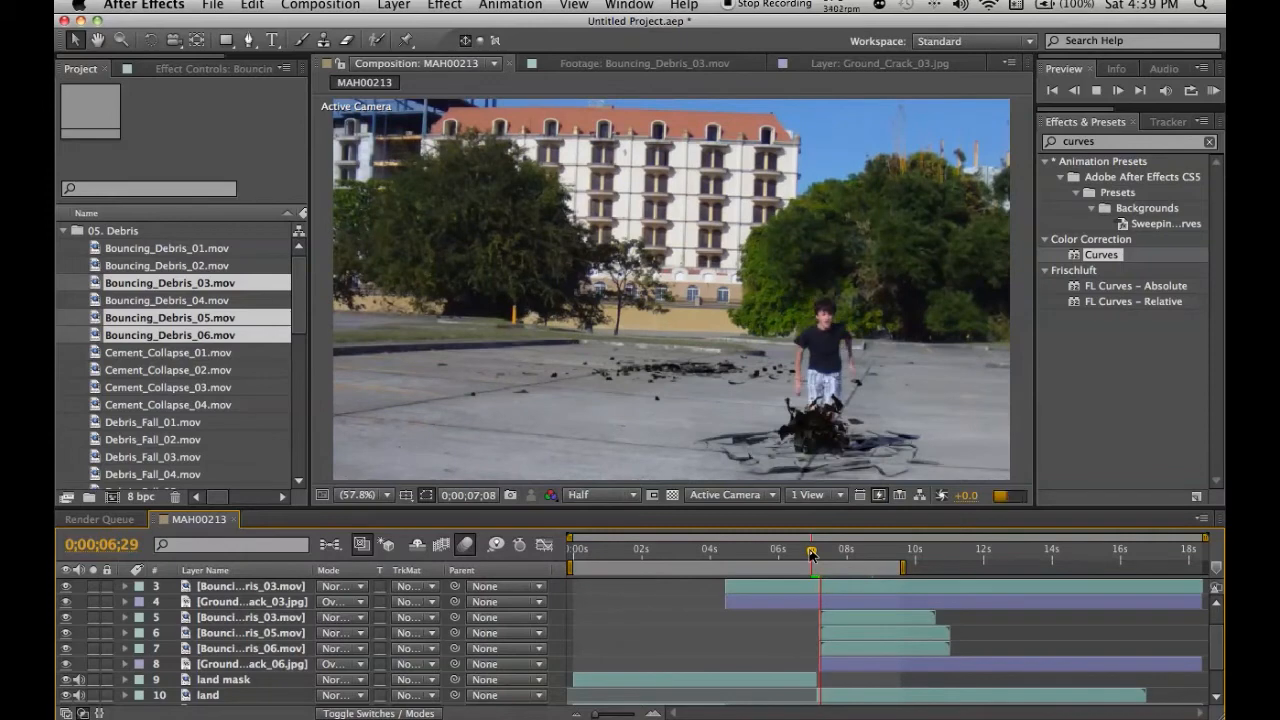
At the landing frame, Time Stretch the debris layer with a new stretch factor
left_click_drag(810, 552, 818, 552)
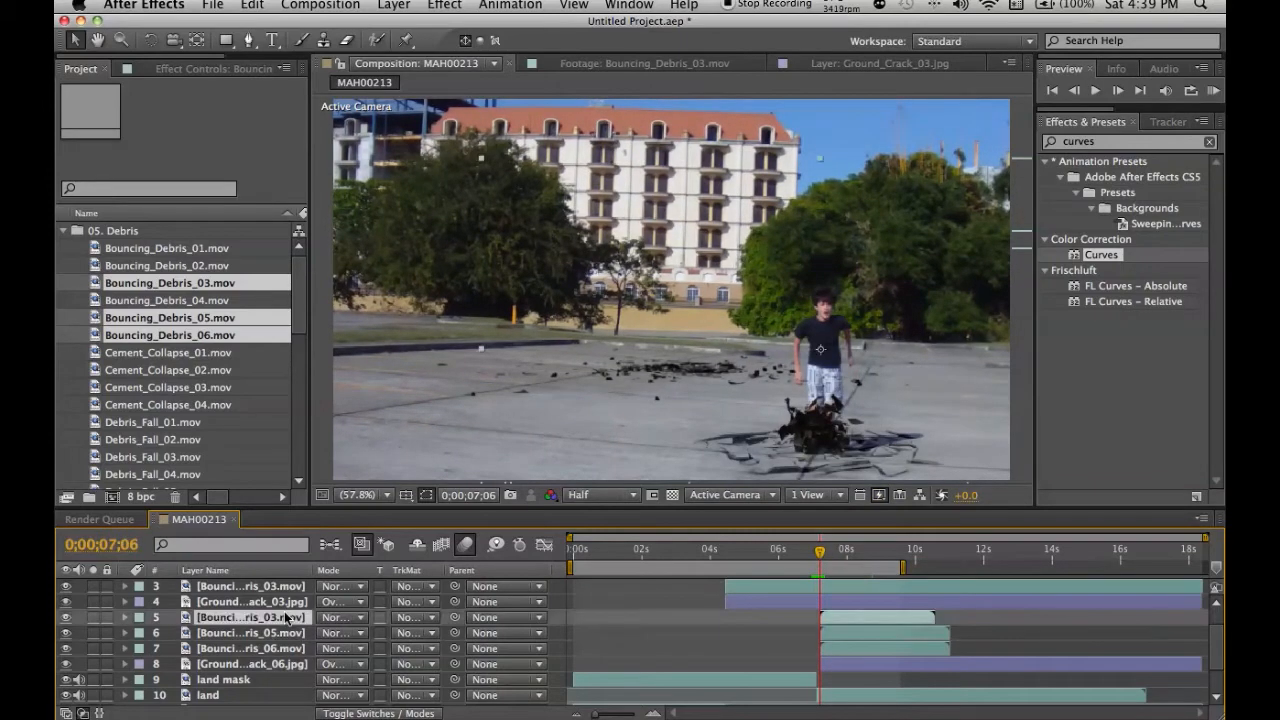
right_click(250, 616)
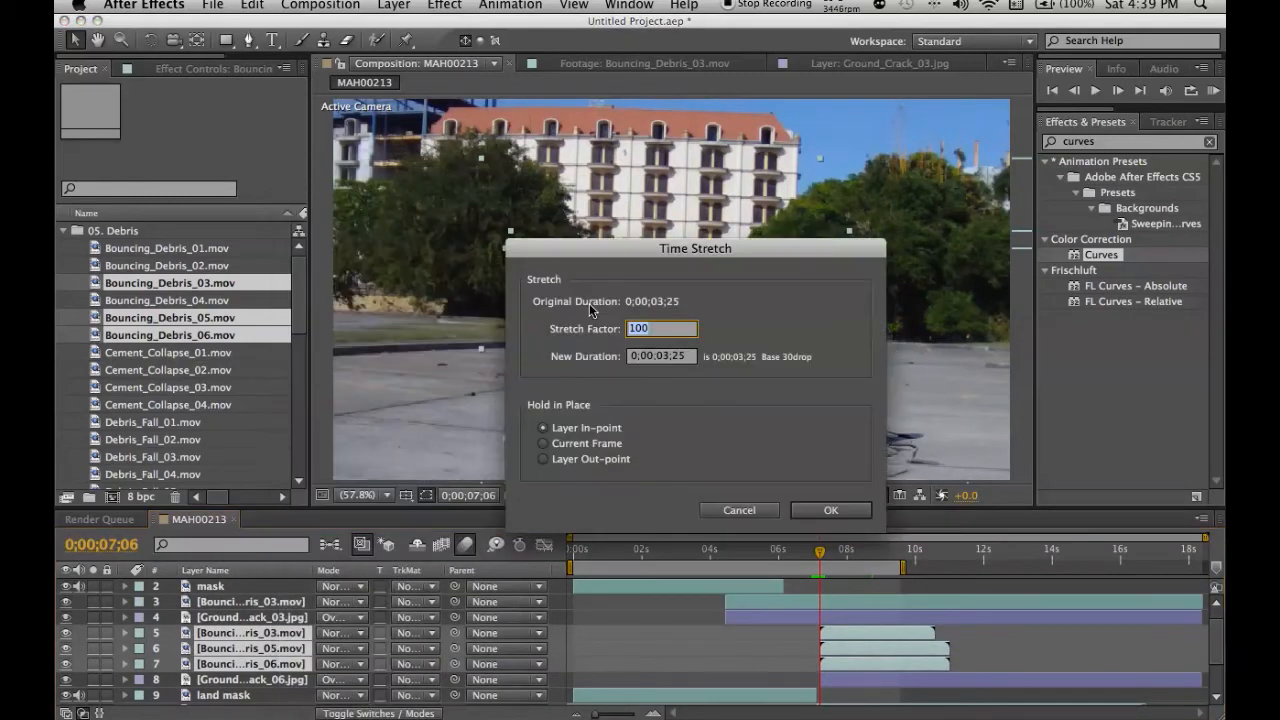
left_click(830, 510)
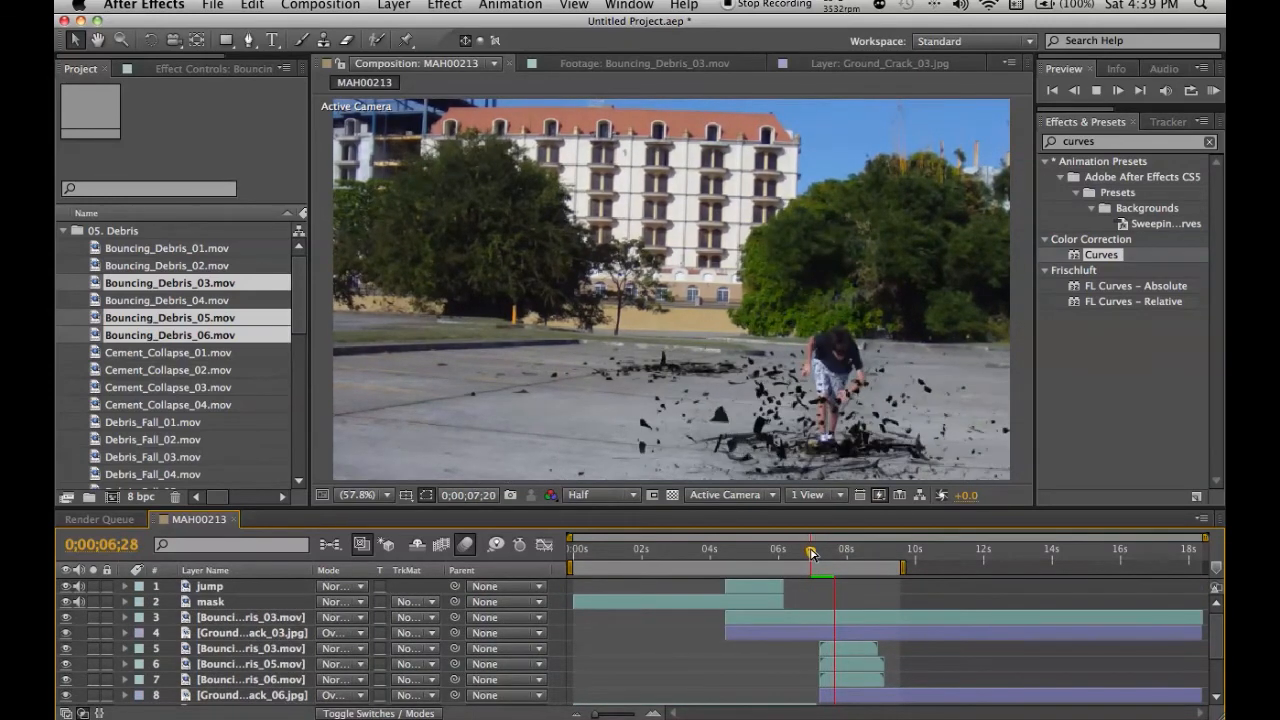
left_click_drag(810, 552, 840, 552)
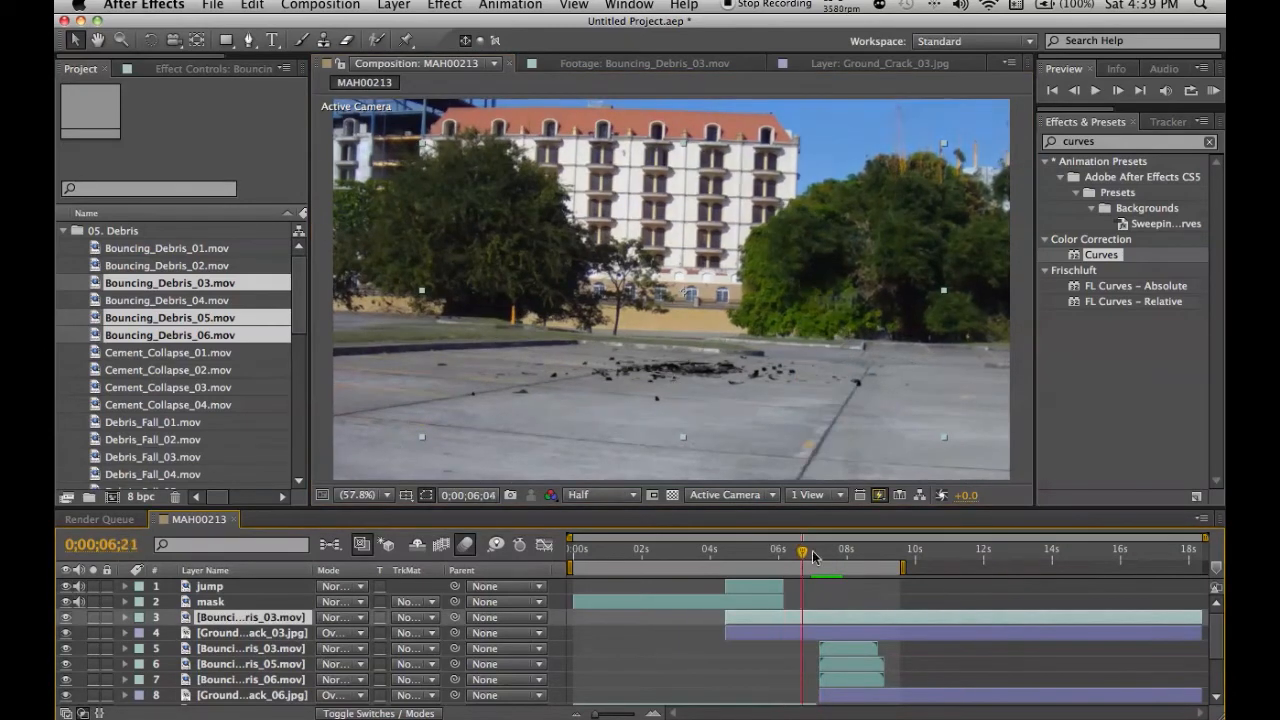
left_click_drag(802, 552, 832, 552)
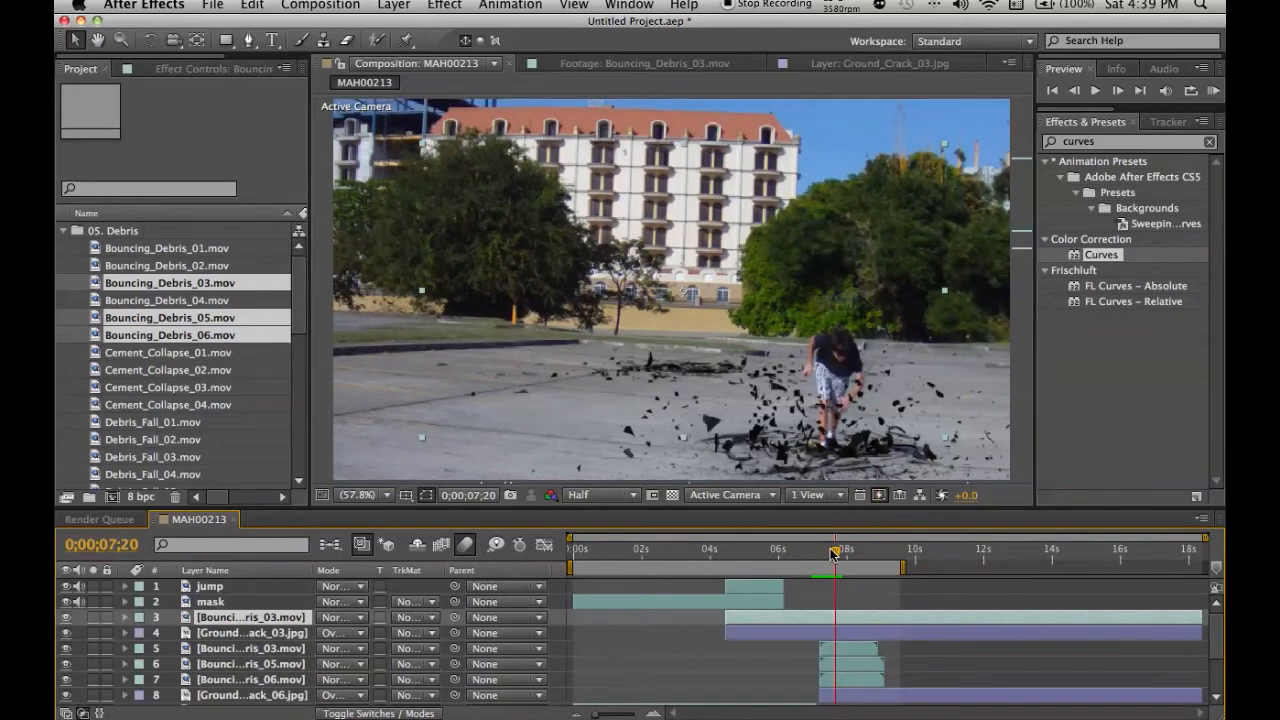
left_click_drag(836, 552, 822, 552)
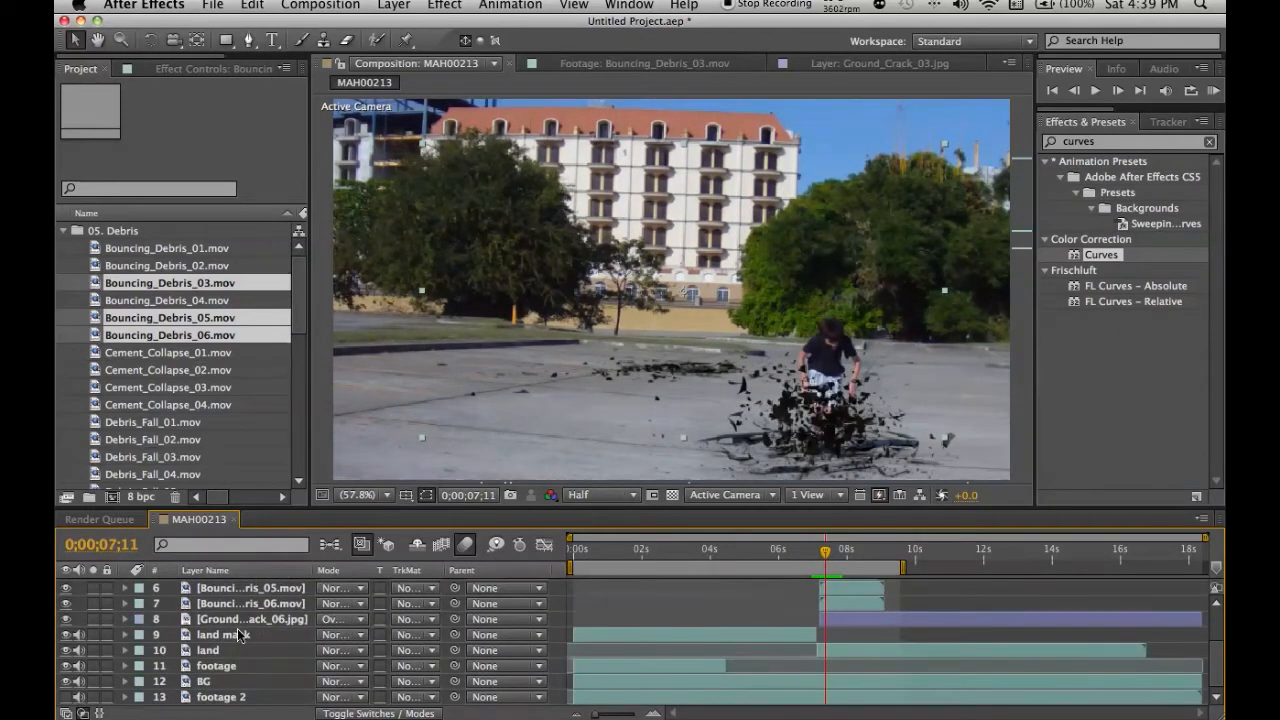
left_click(216, 664)
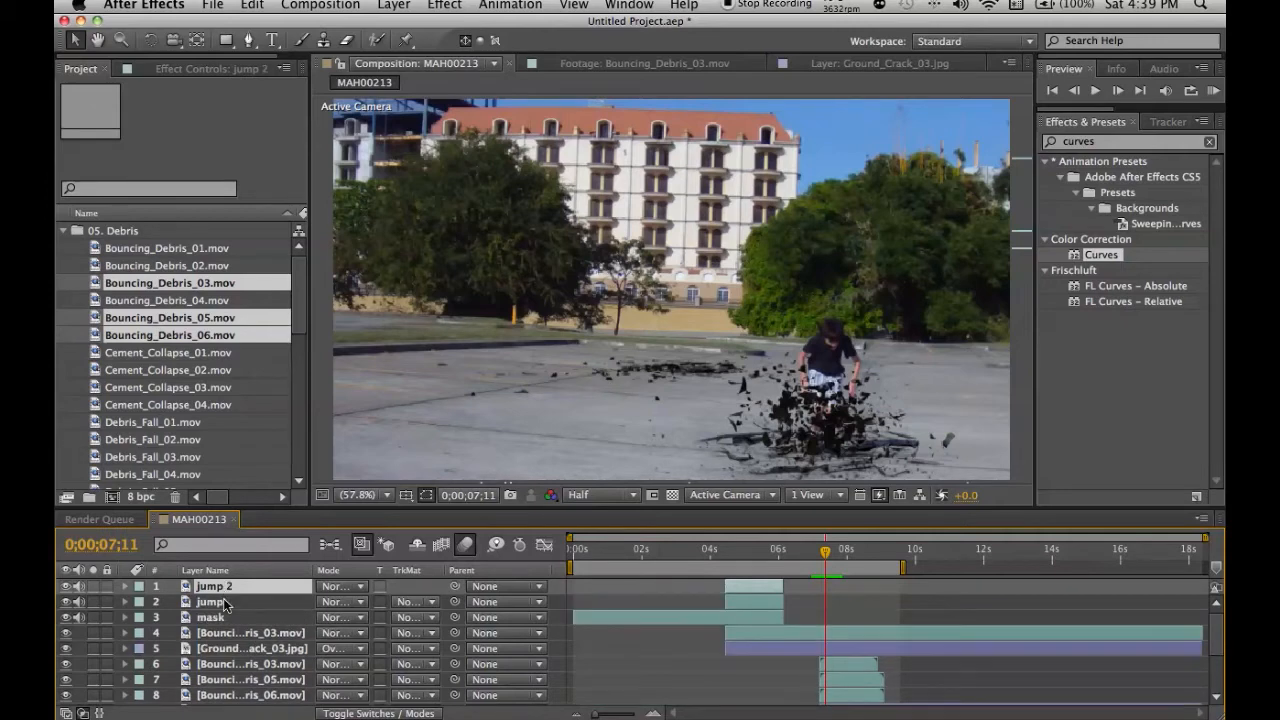
Rename the duplicated layer 'jump matte' and search 'differe' for the Difference Matte effect
double_click(214, 584)
type("matte")
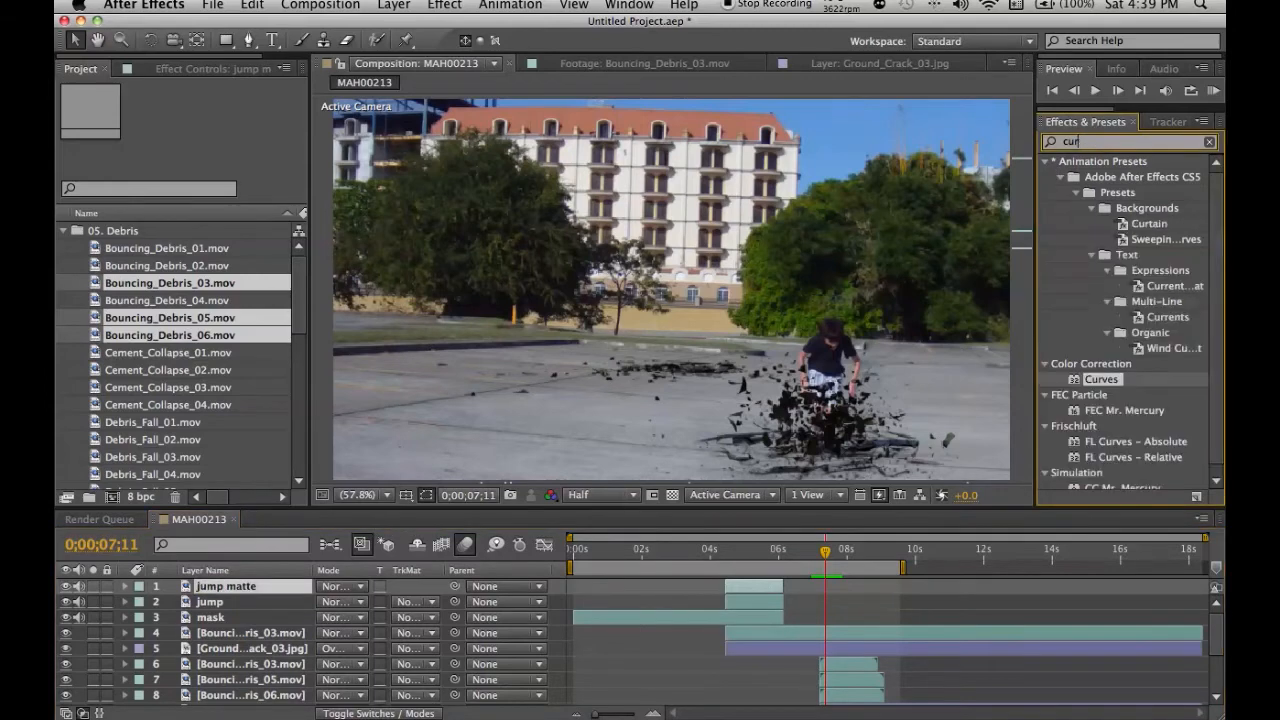
type("differe")
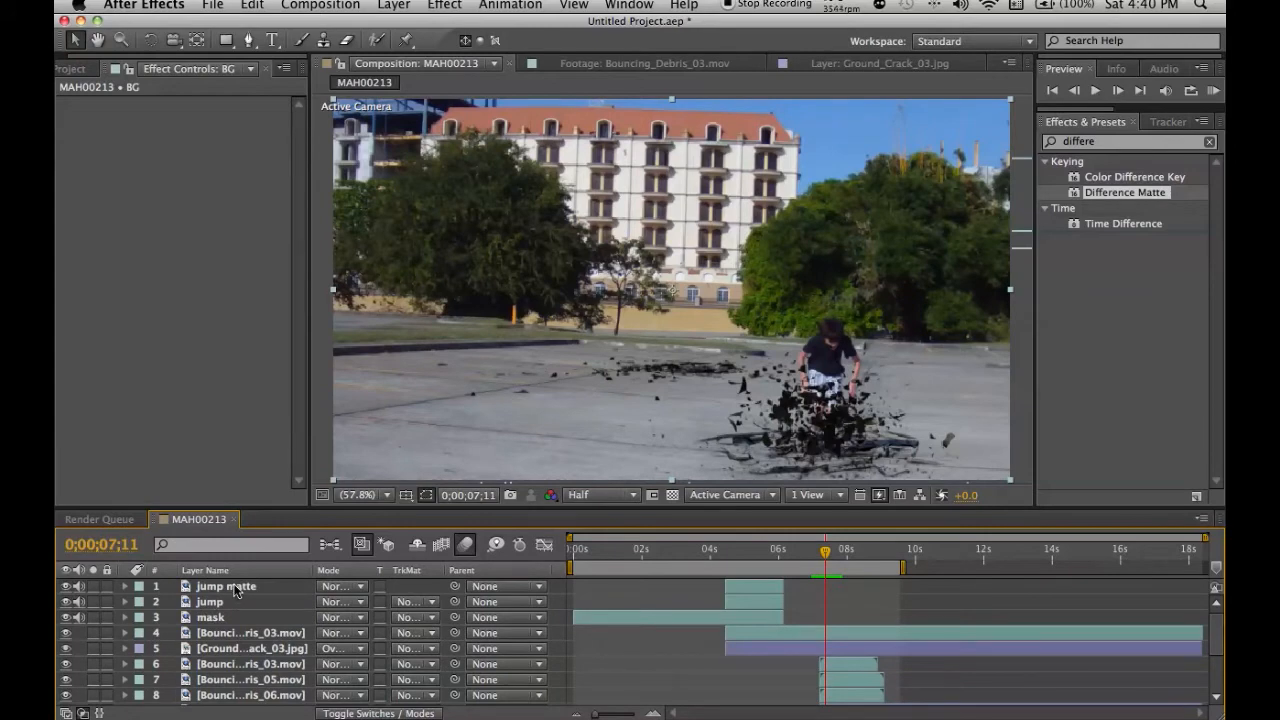
Apply Difference Matte to jump matte using BG as difference layer at 15% tolerance, checking the jump frames
left_click(240, 166)
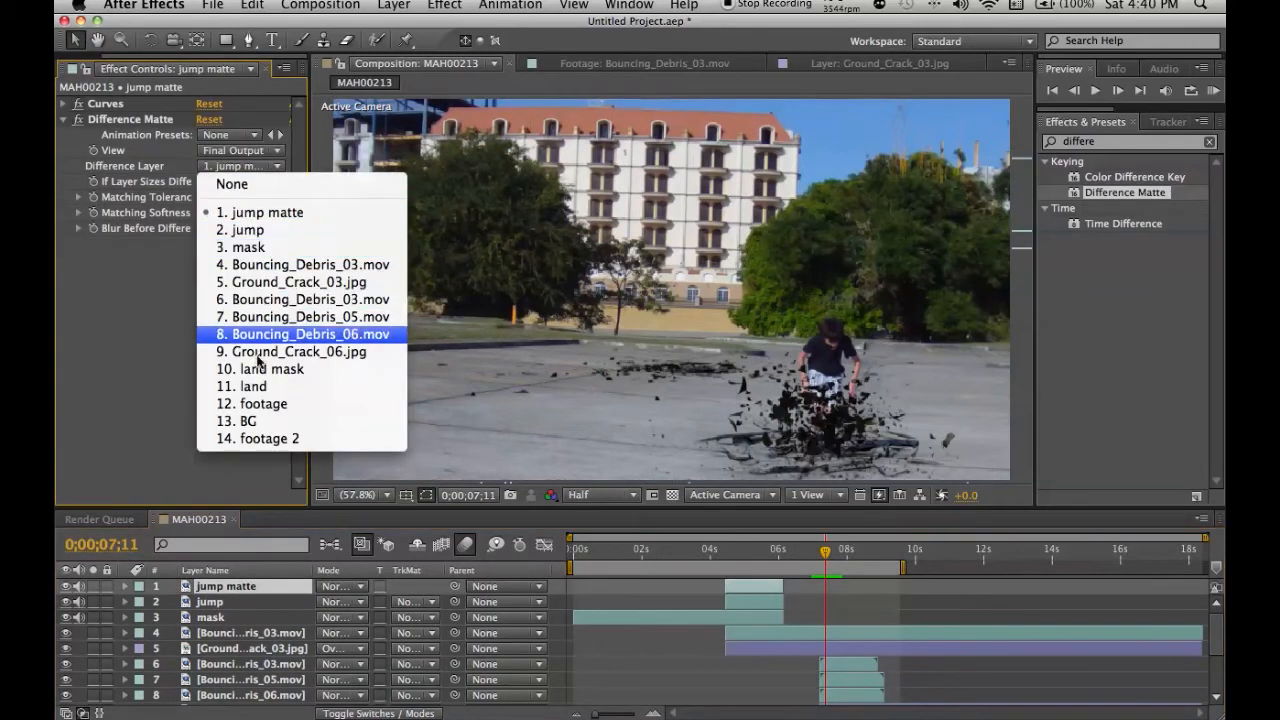
left_click(248, 420)
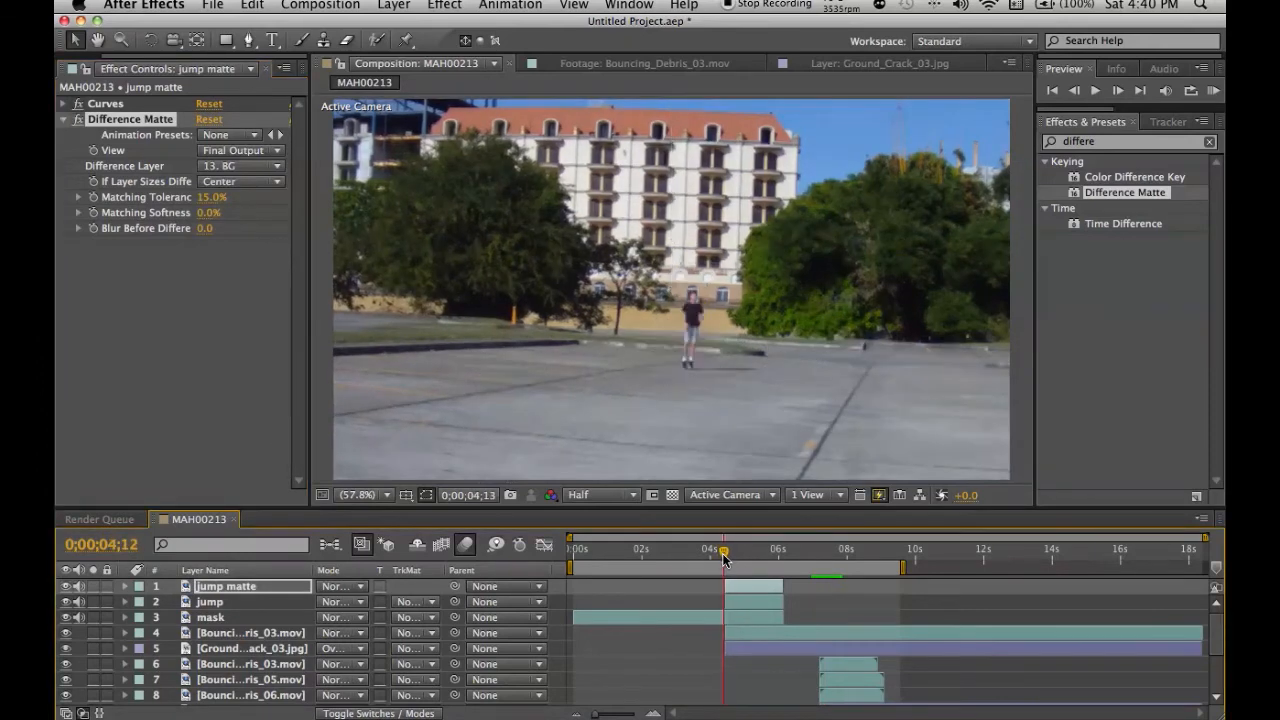
left_click_drag(722, 552, 716, 552)
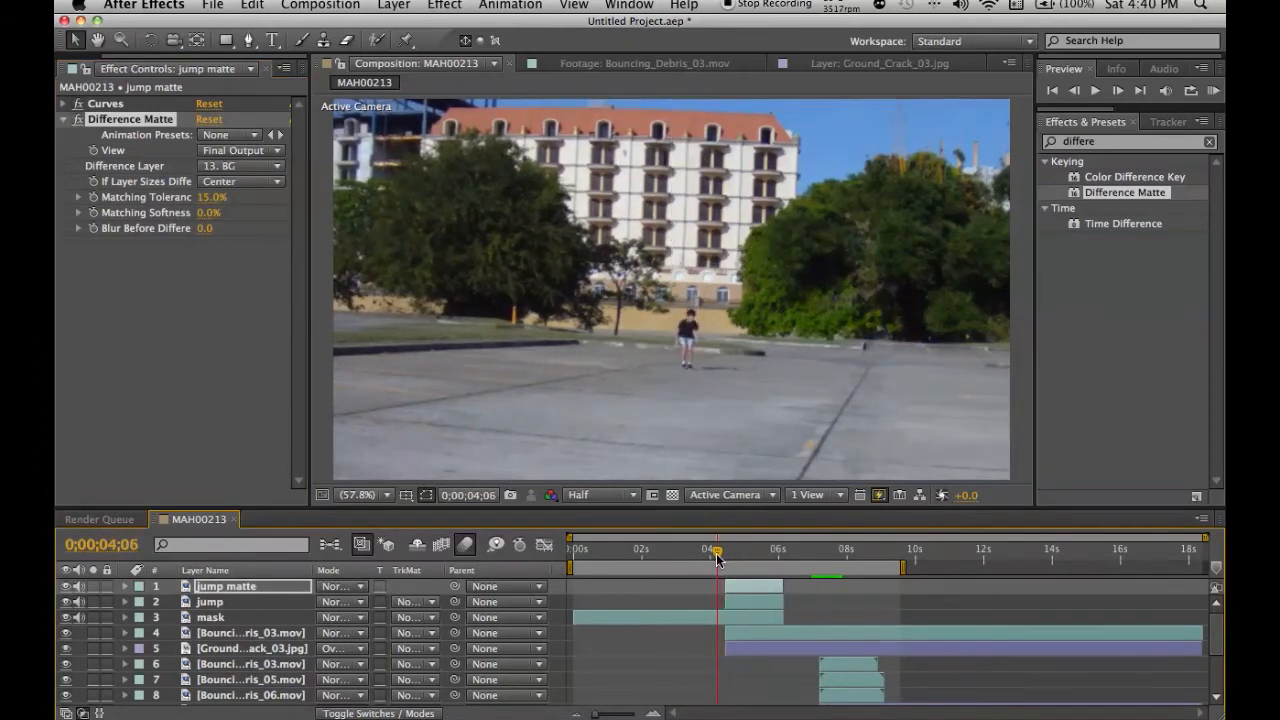
left_click_drag(716, 552, 732, 552)
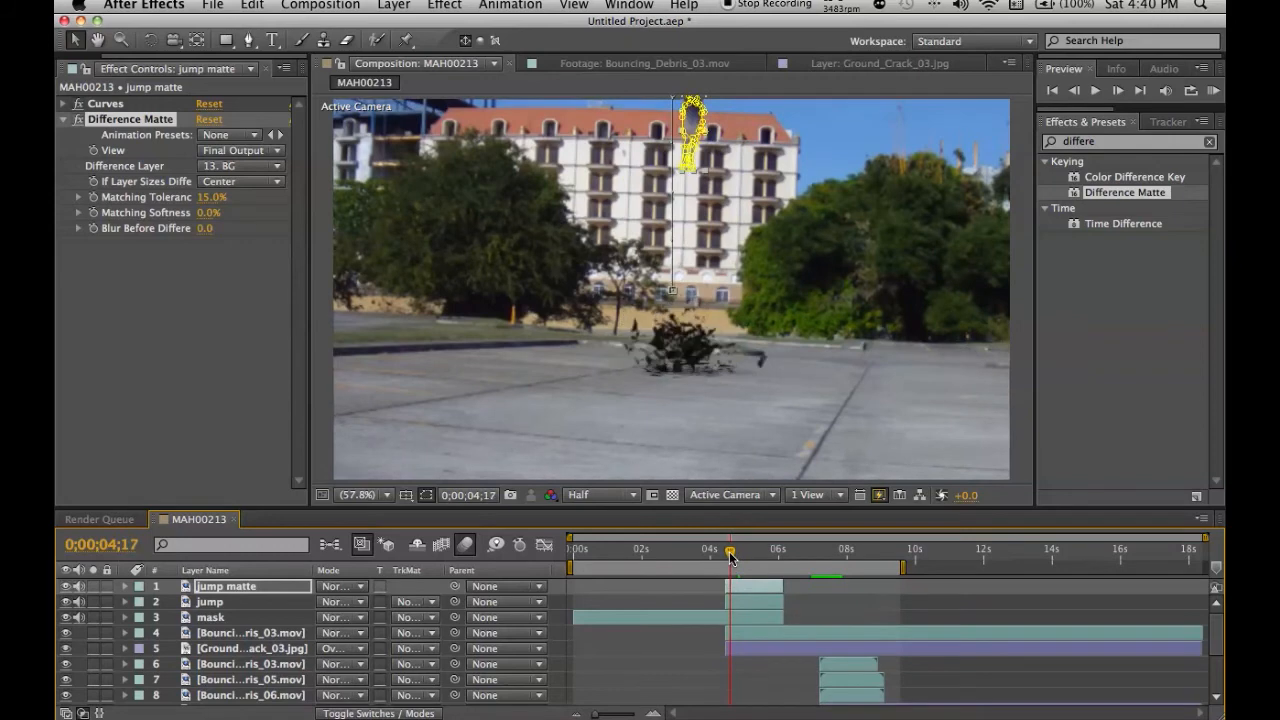
left_click_drag(730, 560, 724, 560)
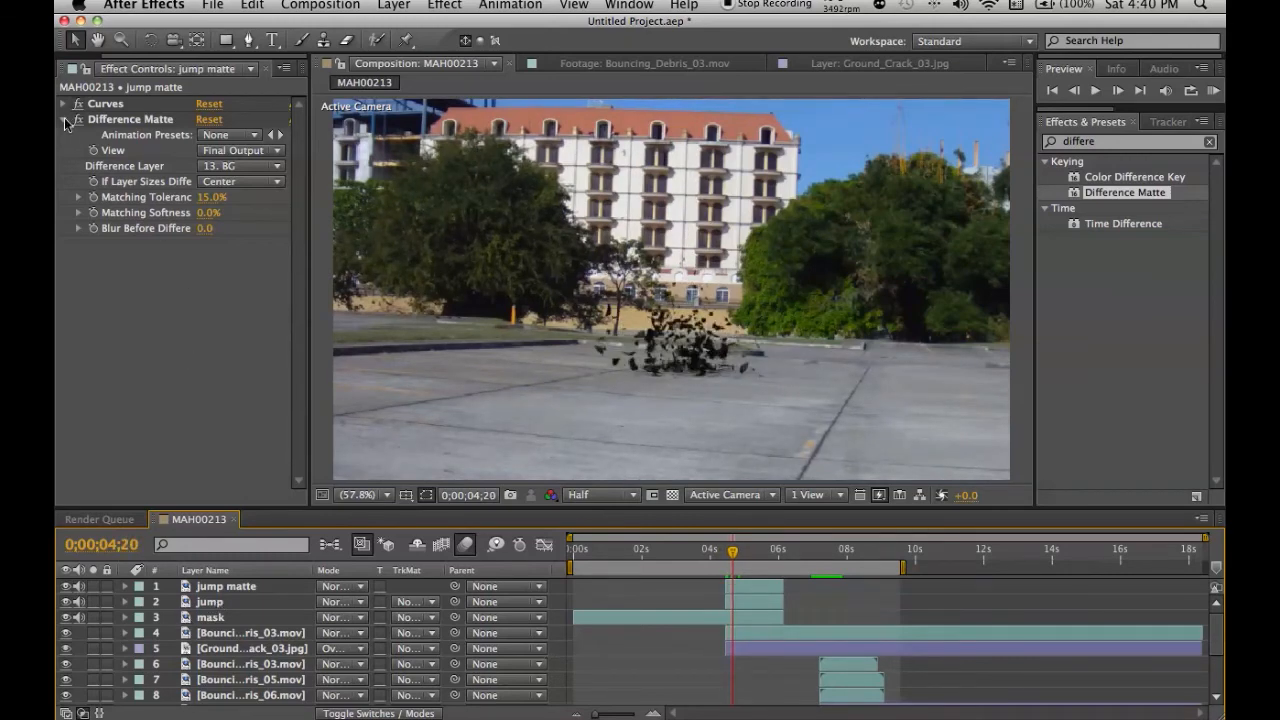
left_click(64, 120)
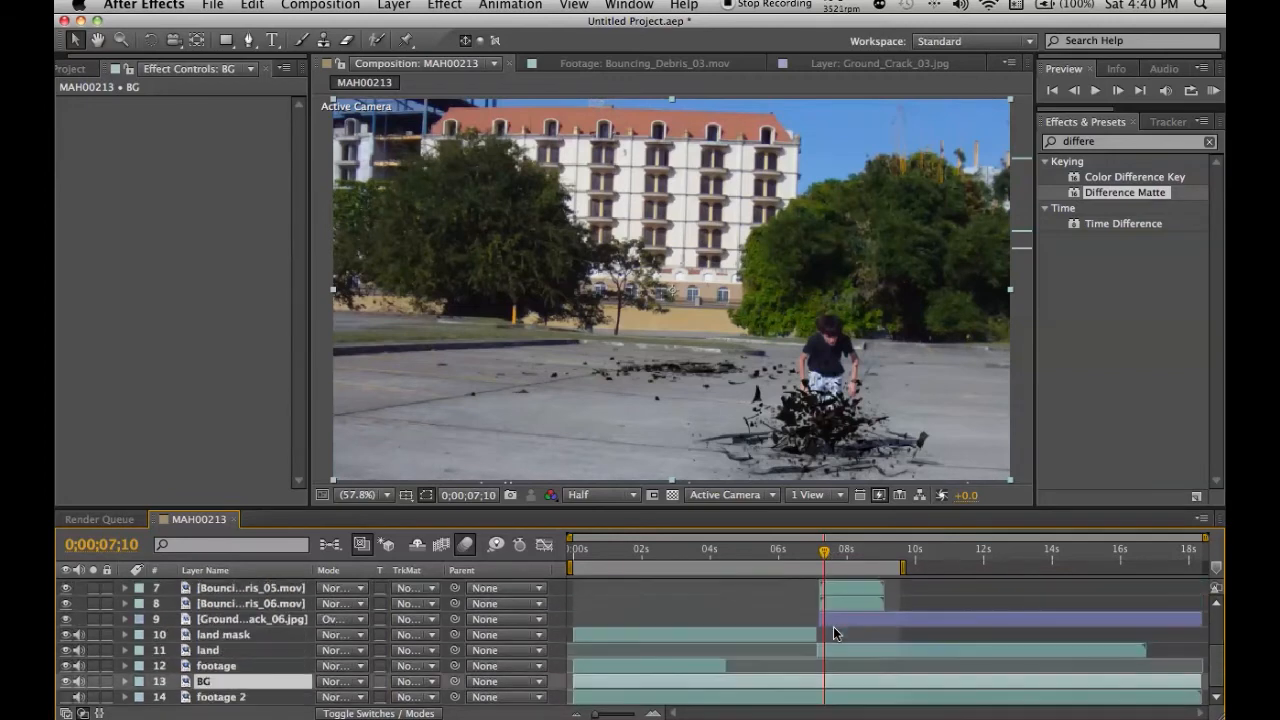
Set the land layer's Difference Matte to use 13. BG with 10% matching tolerance
left_click(208, 650)
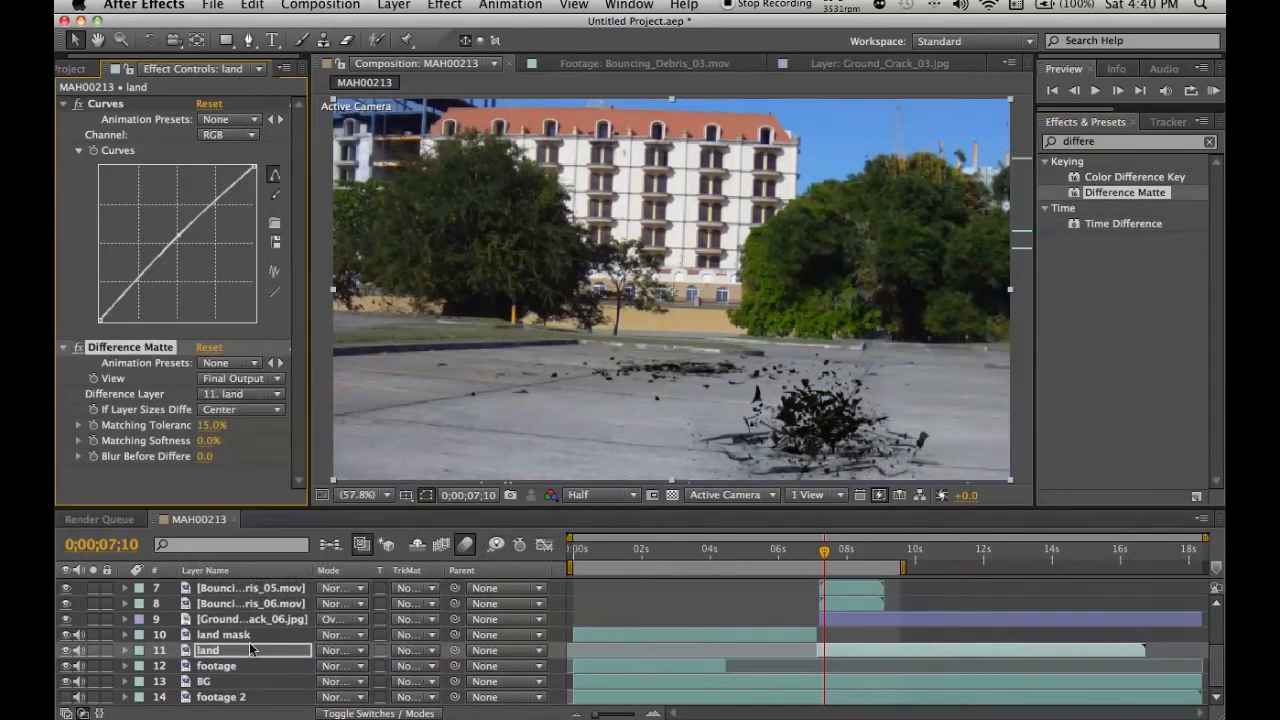
left_click(240, 392)
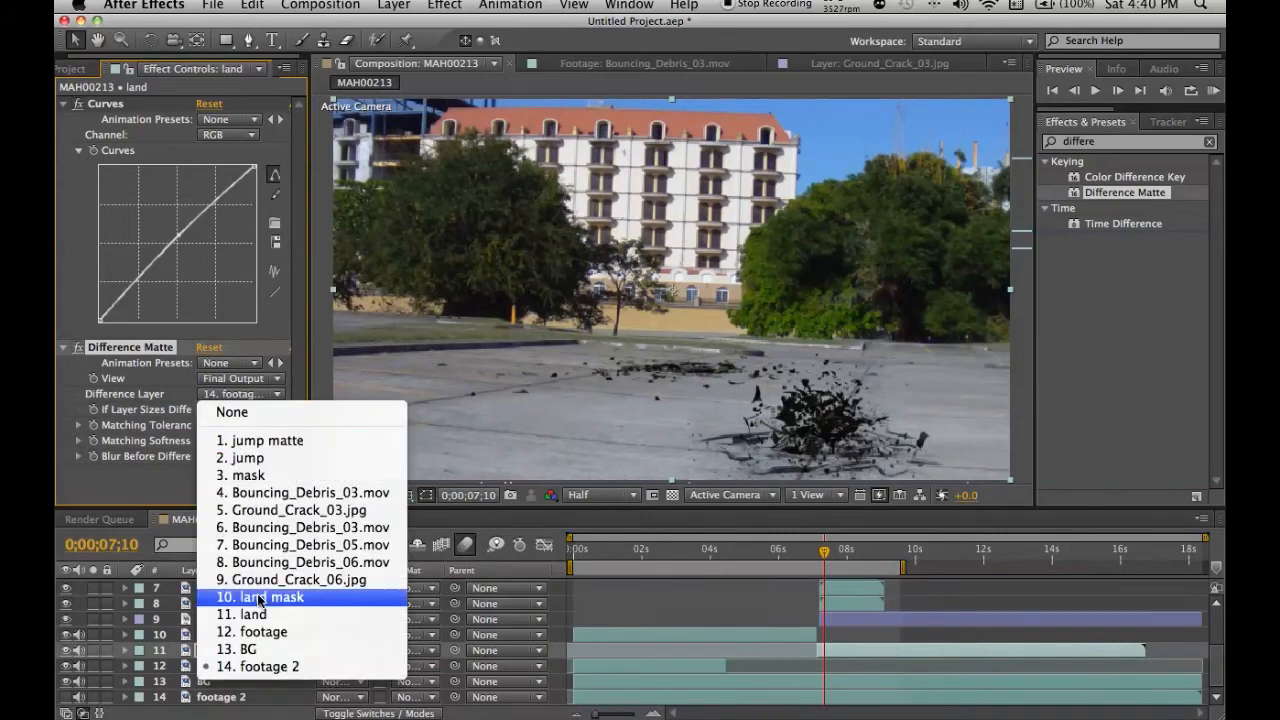
left_click(236, 648)
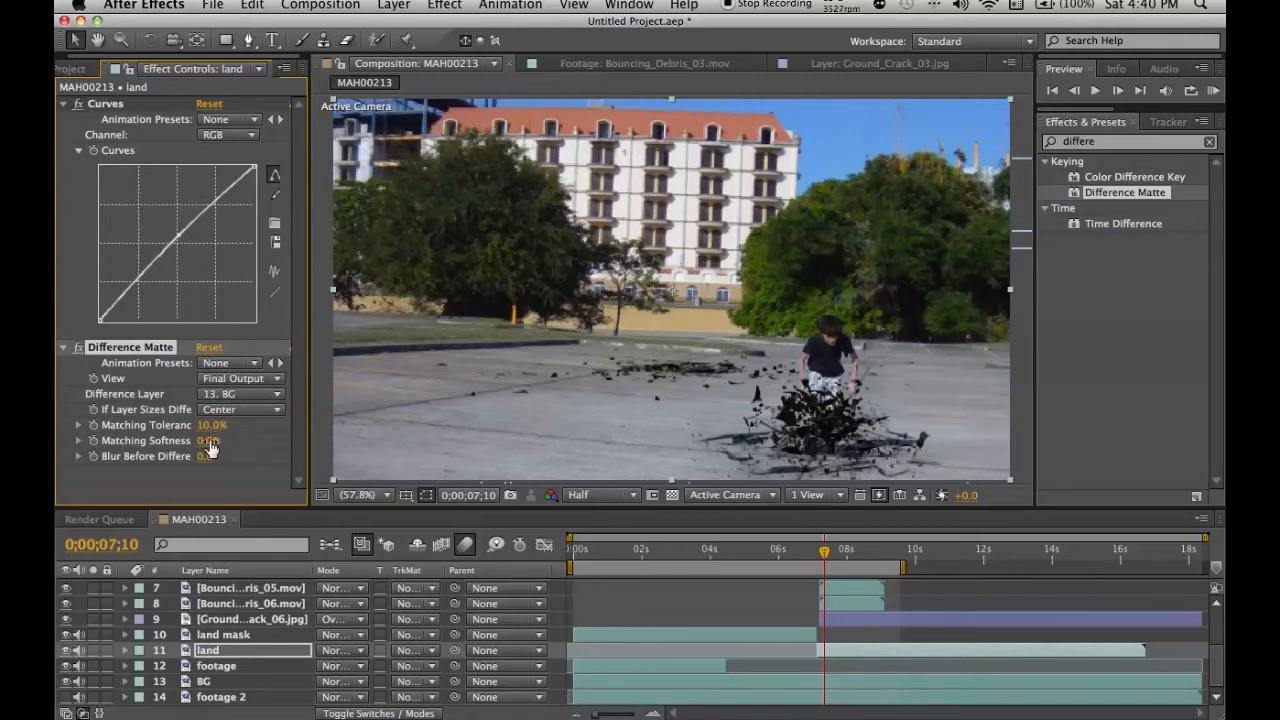
left_click_drag(824, 552, 820, 552)
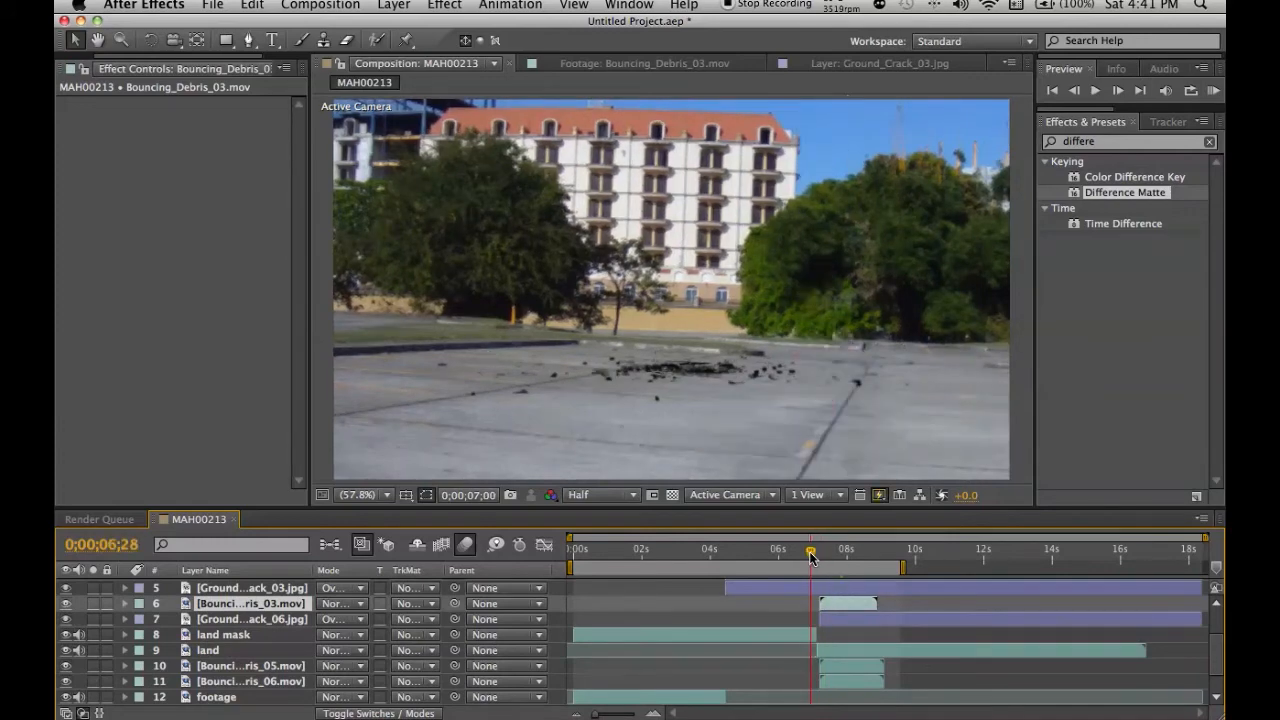
Scrub the timeline to preview the debris hitting the ground as the actor lands over the cracks
left_click_drag(810, 556, 850, 556)
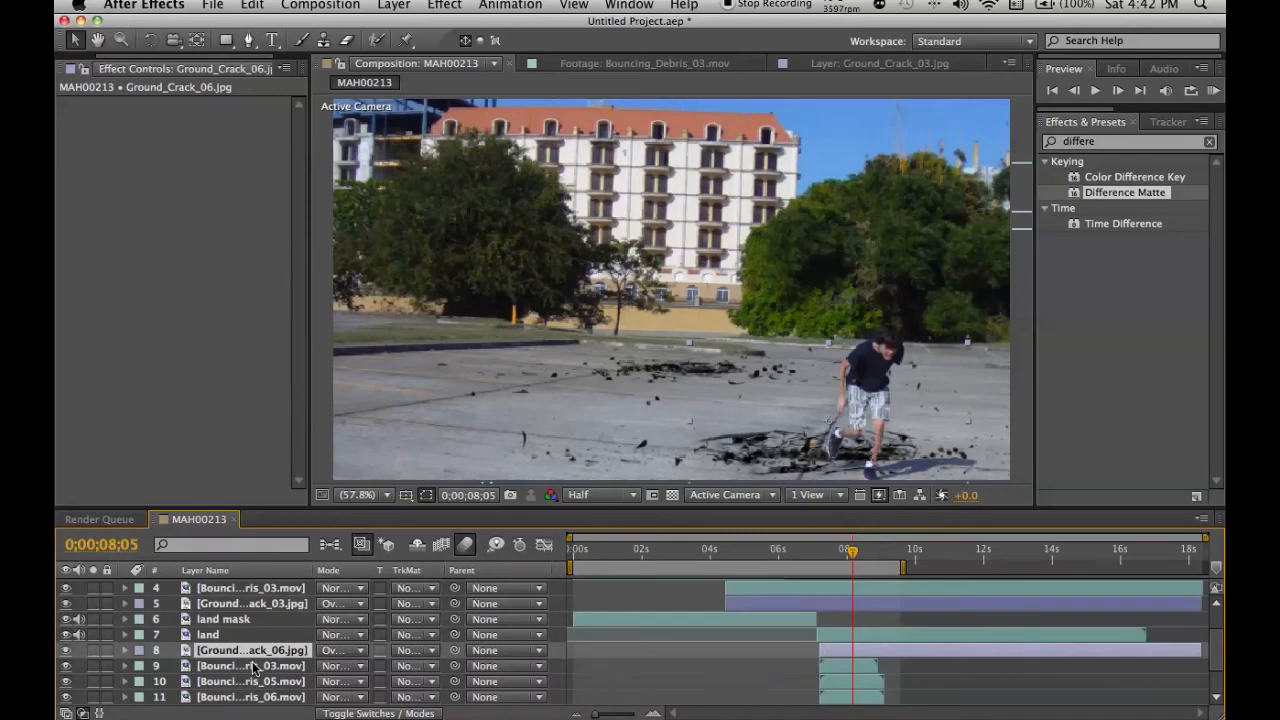
left_click_drag(848, 552, 820, 552)
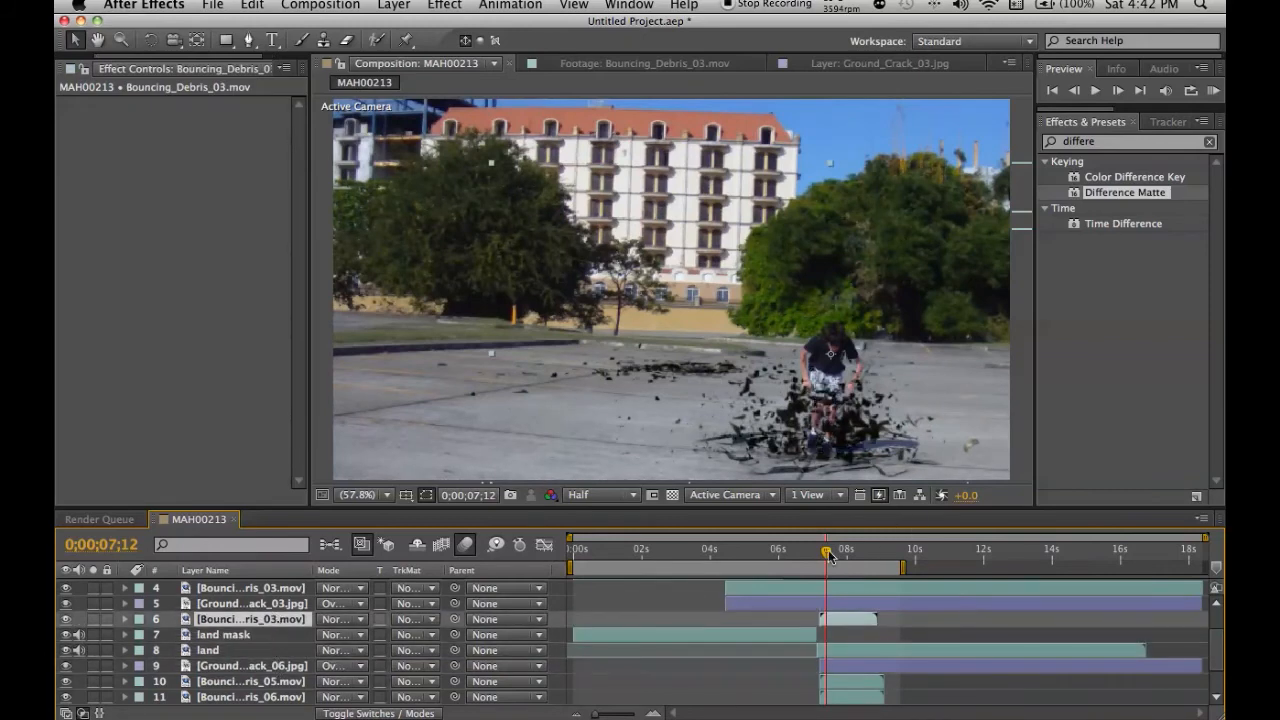
Scrub through the landing frames to review the debris burst, then select a debris layer in the stack
left_click_drag(828, 548, 838, 548)
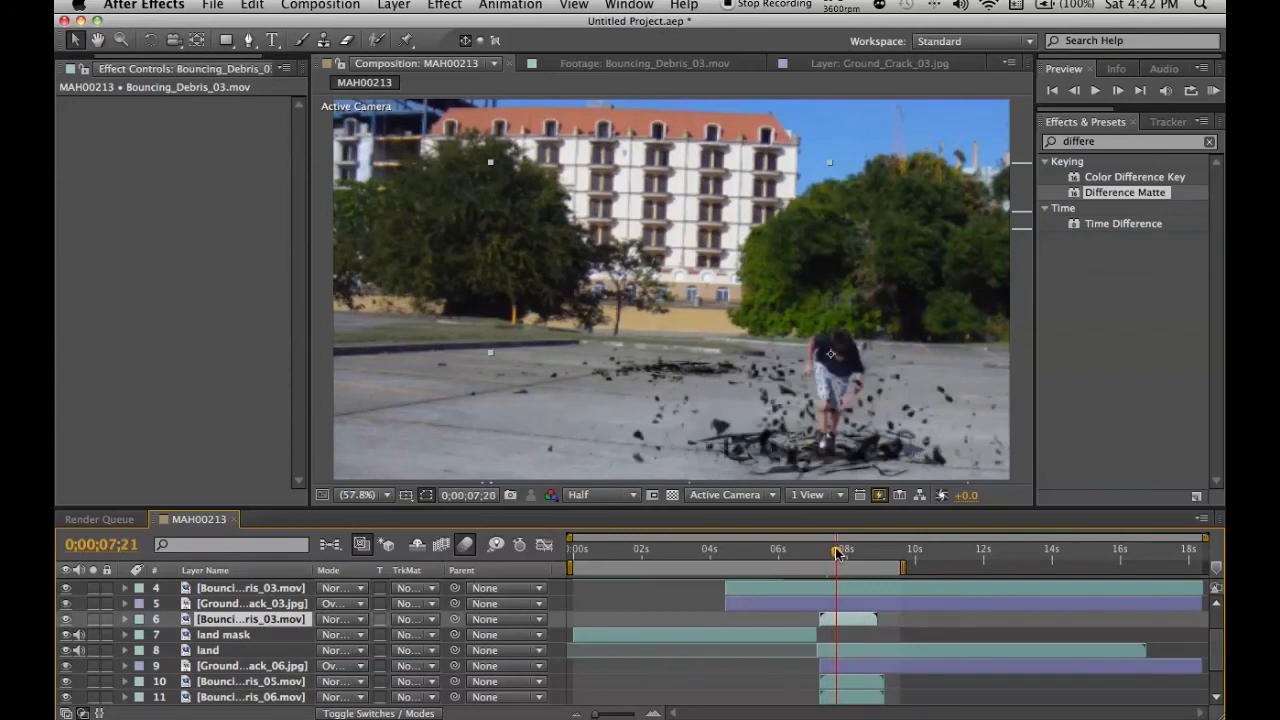
left_click_drag(838, 552, 848, 552)
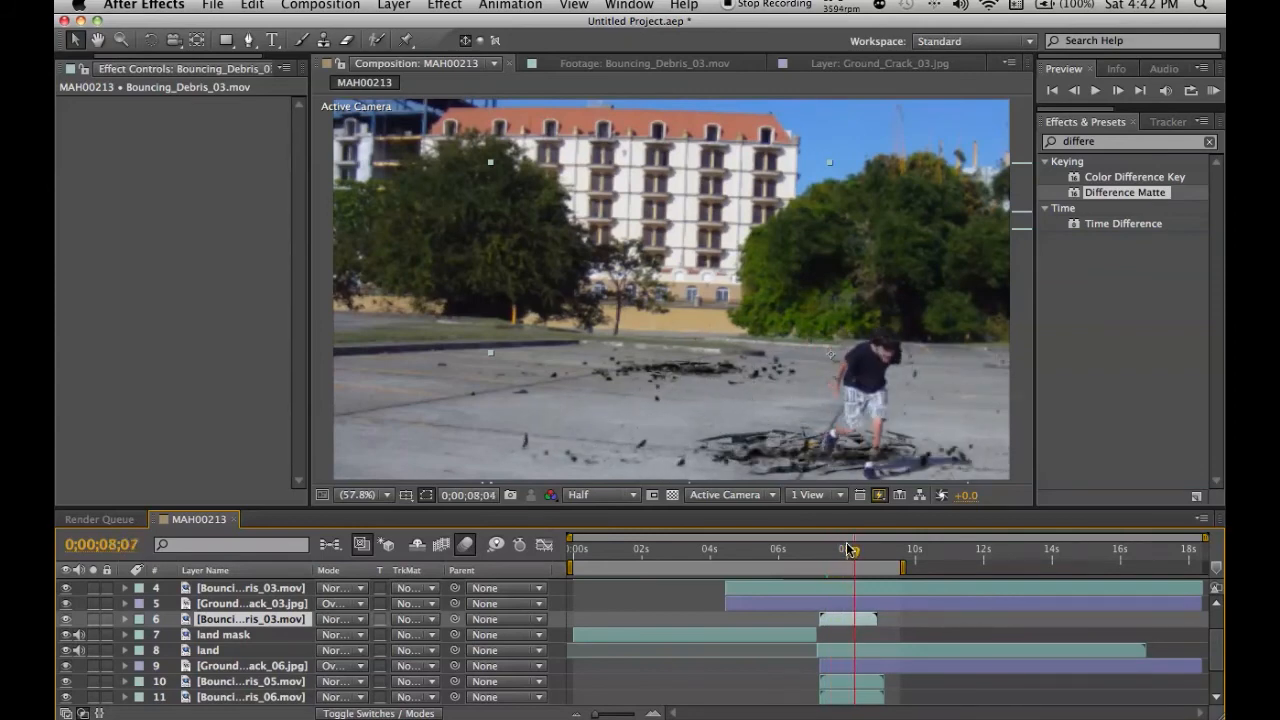
left_click_drag(850, 548, 816, 548)
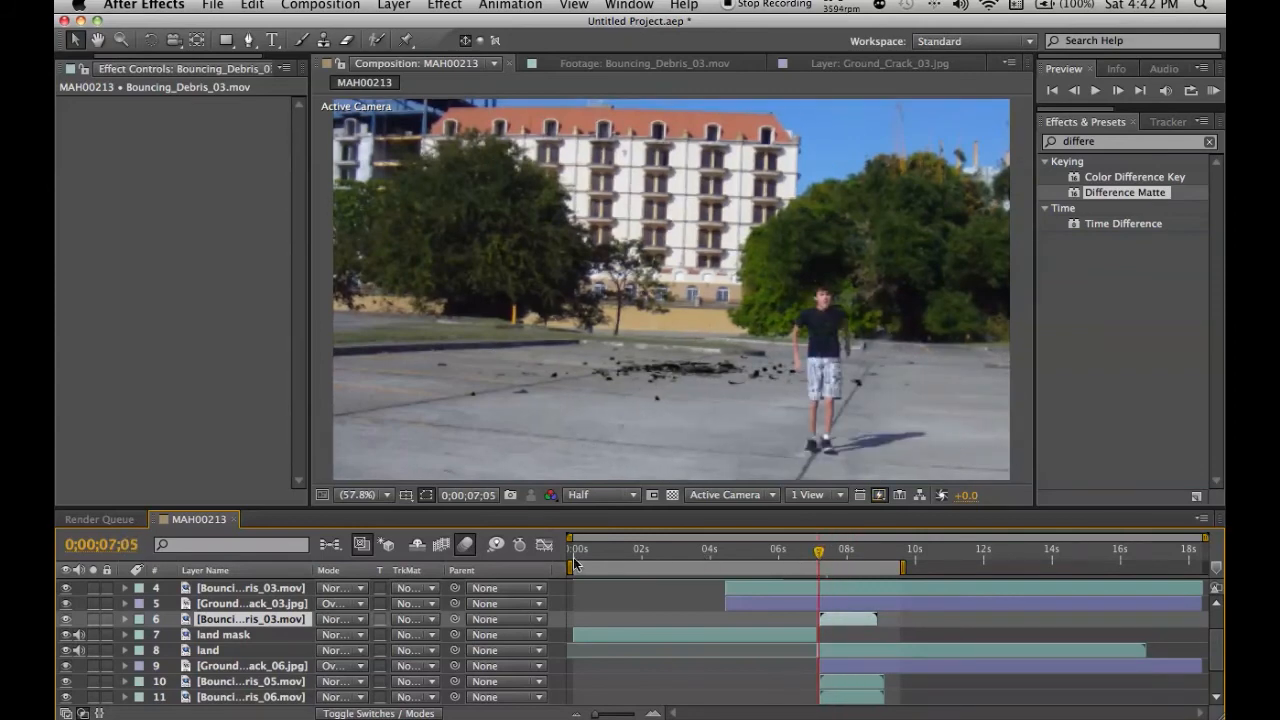
left_click(224, 634)
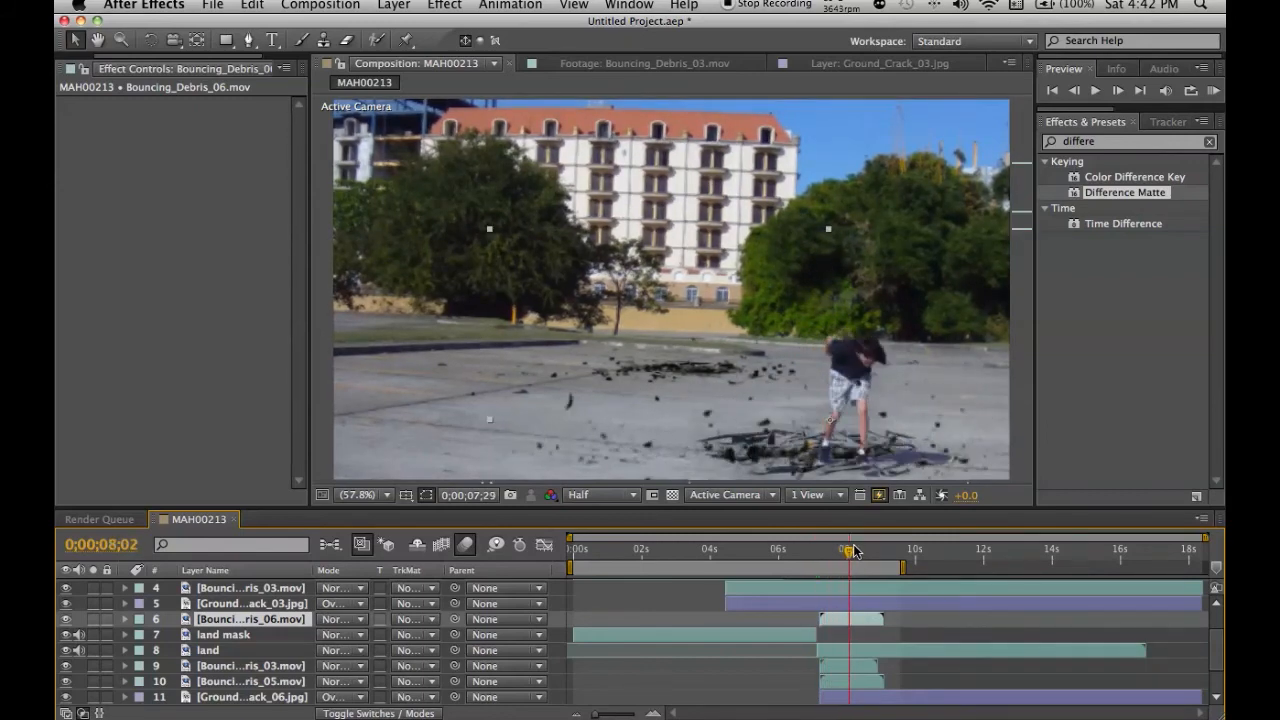
Scrub the impact frames again to confirm the debris now settles in front of the actor
left_click(854, 550)
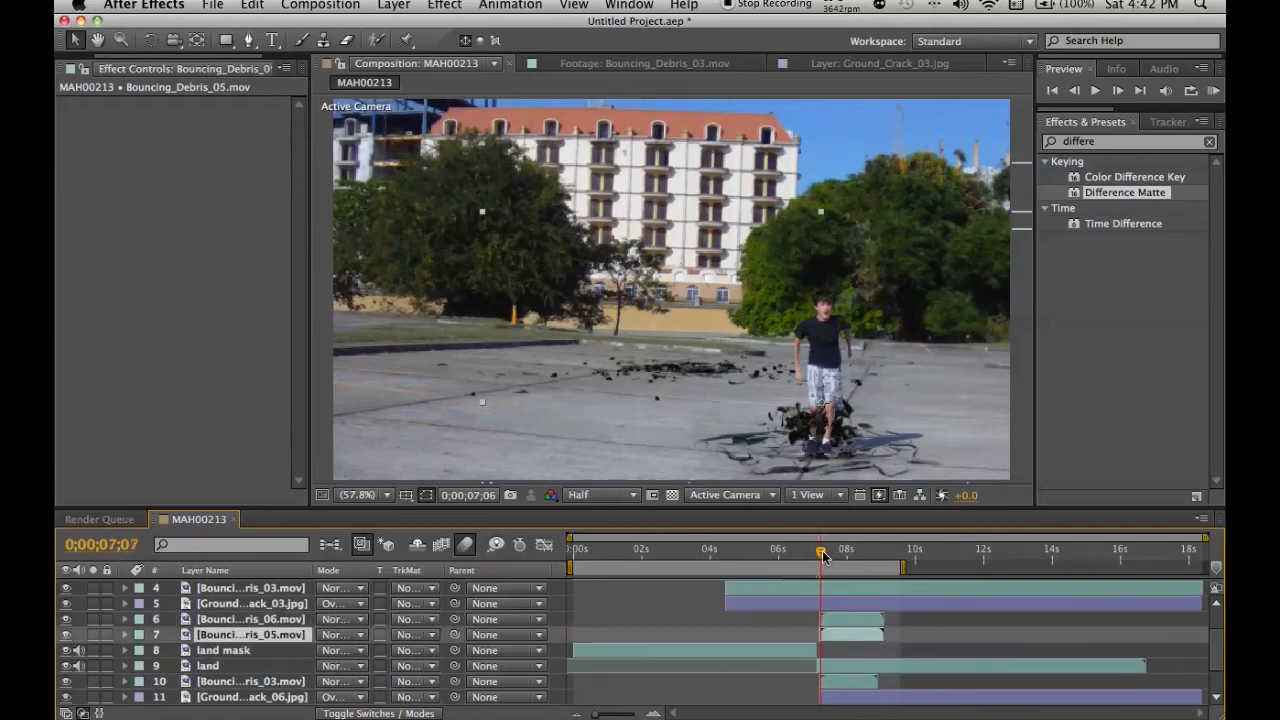
left_click_drag(818, 548, 868, 548)
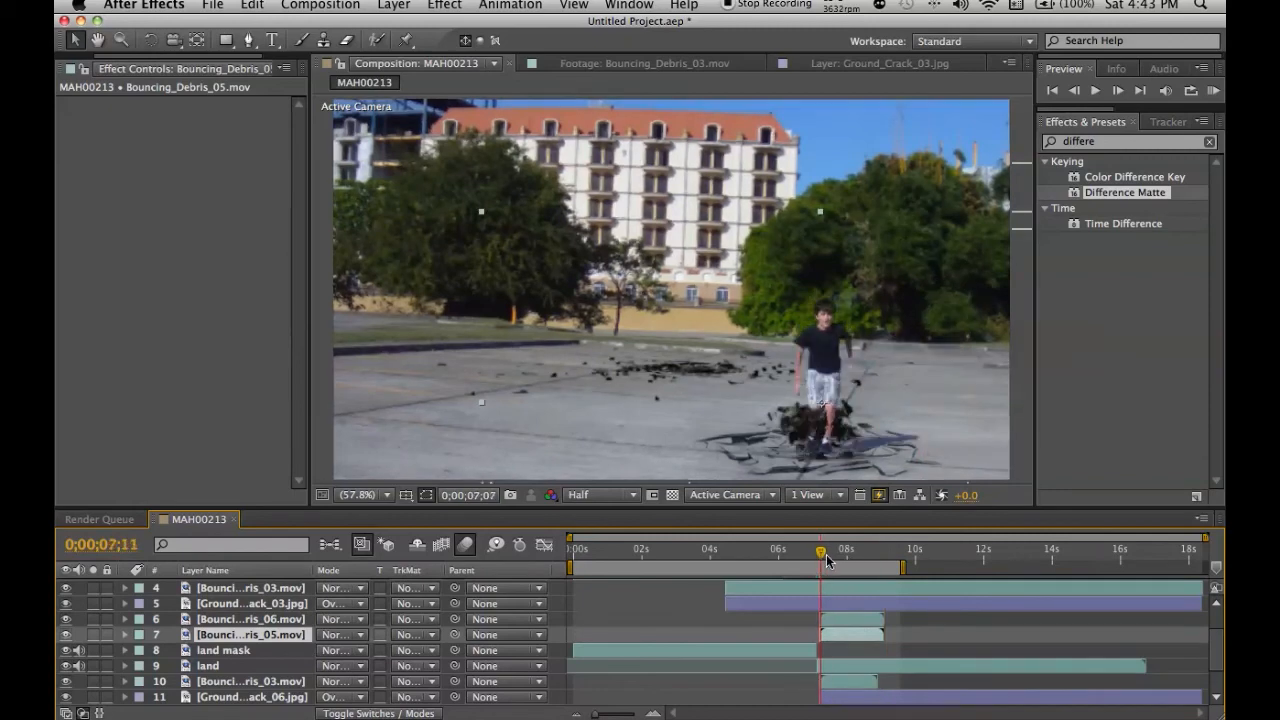
left_click_drag(820, 552, 870, 552)
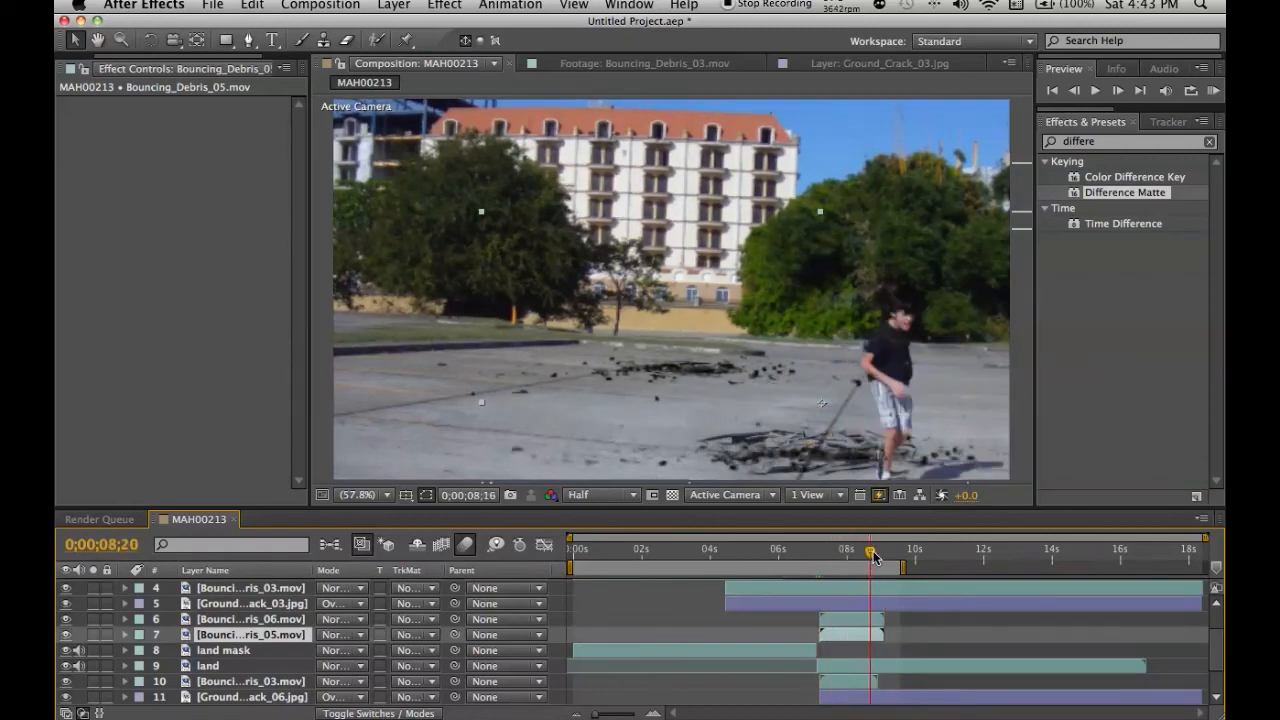
left_click_drag(870, 552, 820, 552)
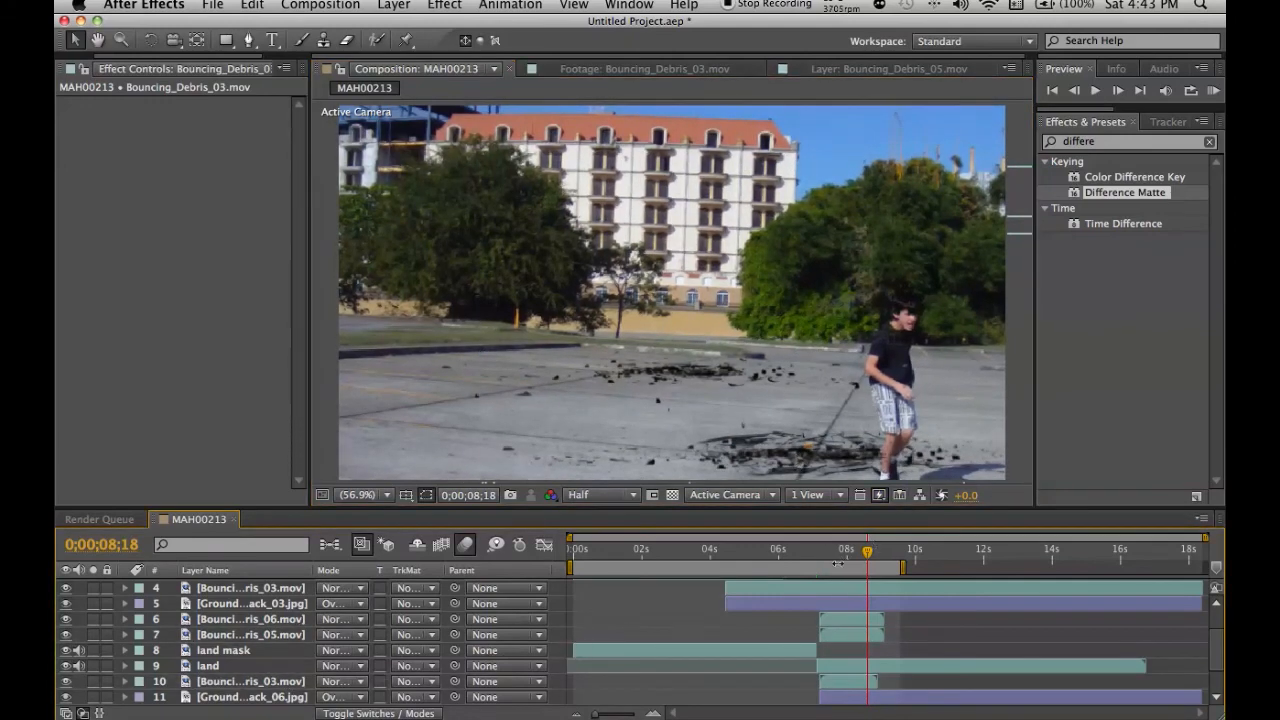
left_click_drag(866, 552, 832, 552)
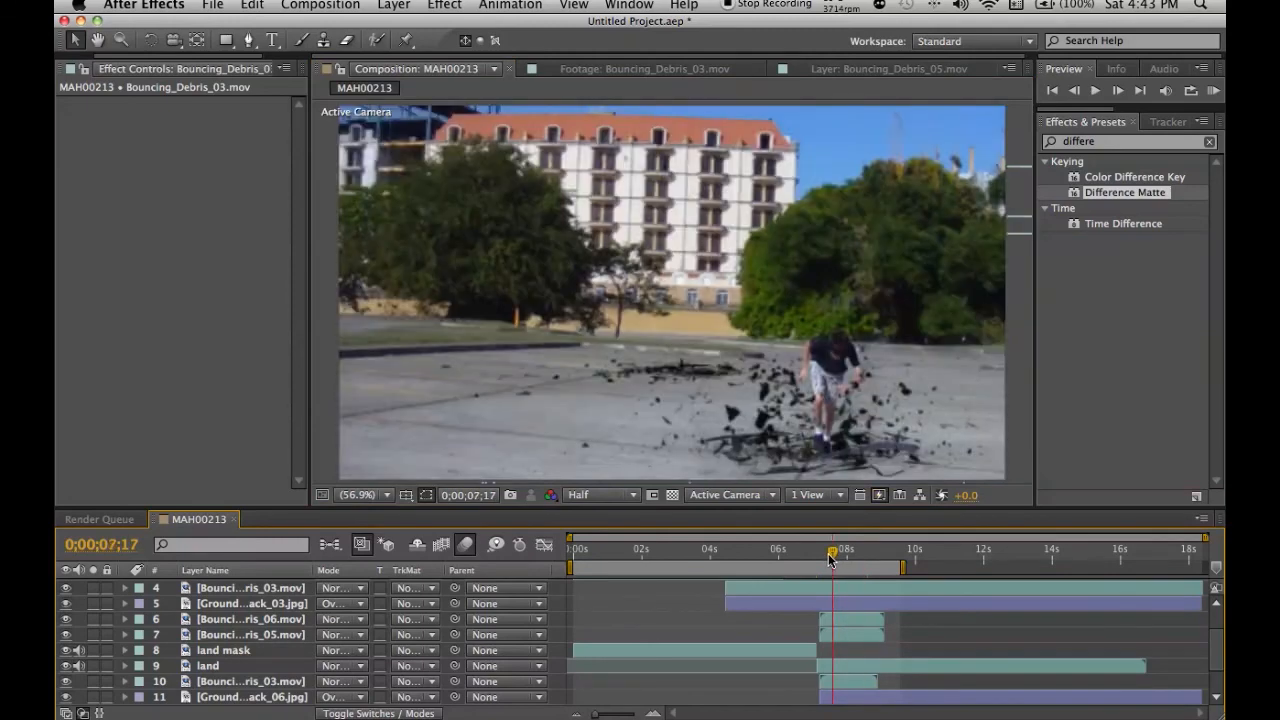
left_click(852, 548)
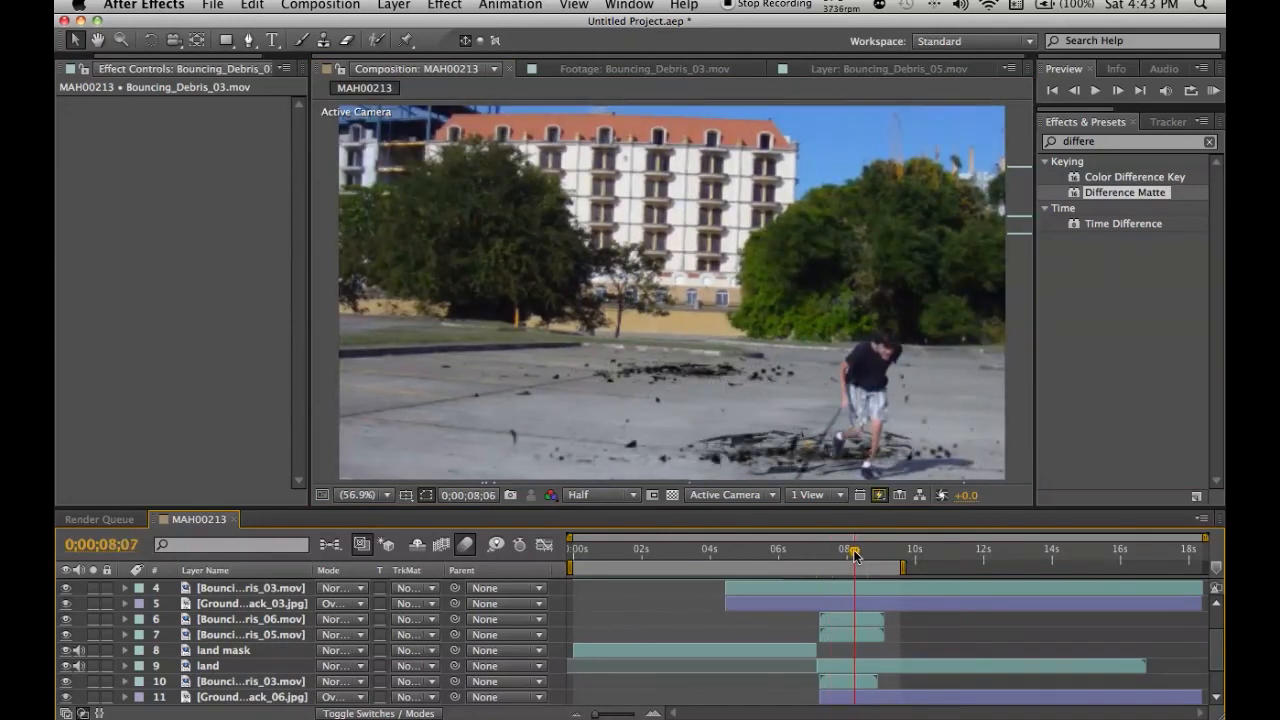
left_click_drag(852, 556, 870, 556)
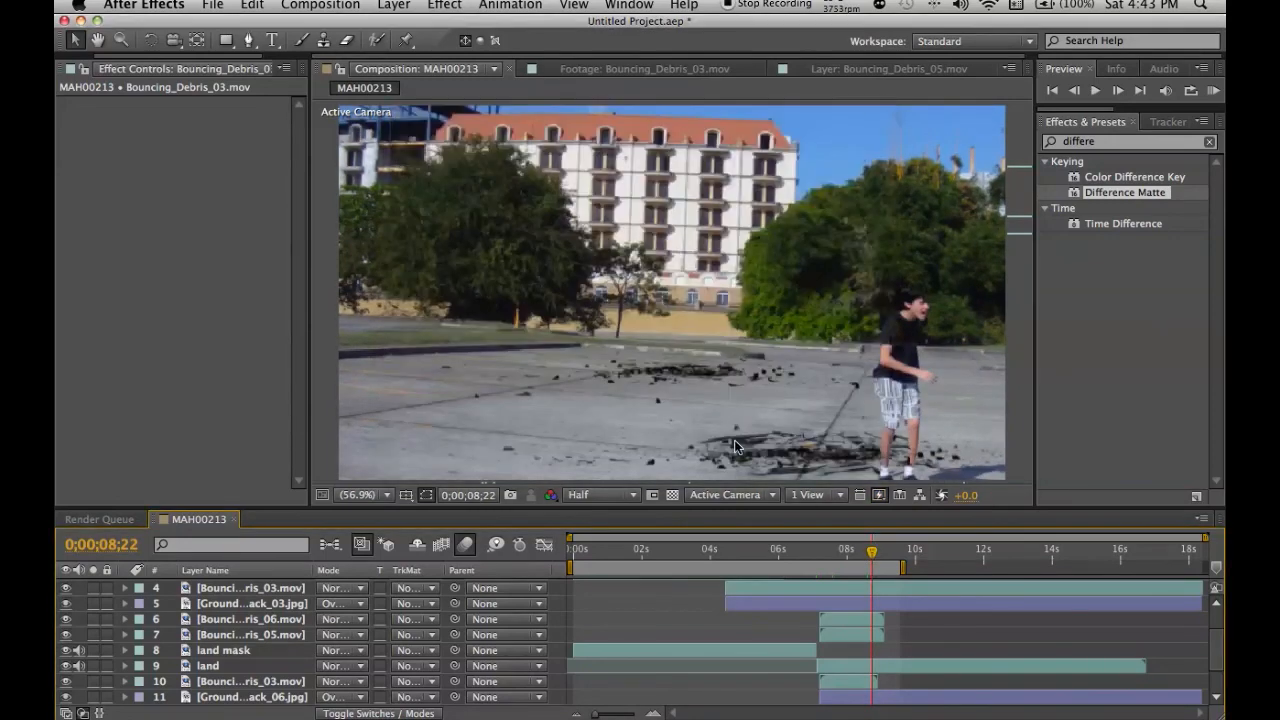
left_click_drag(870, 552, 860, 552)
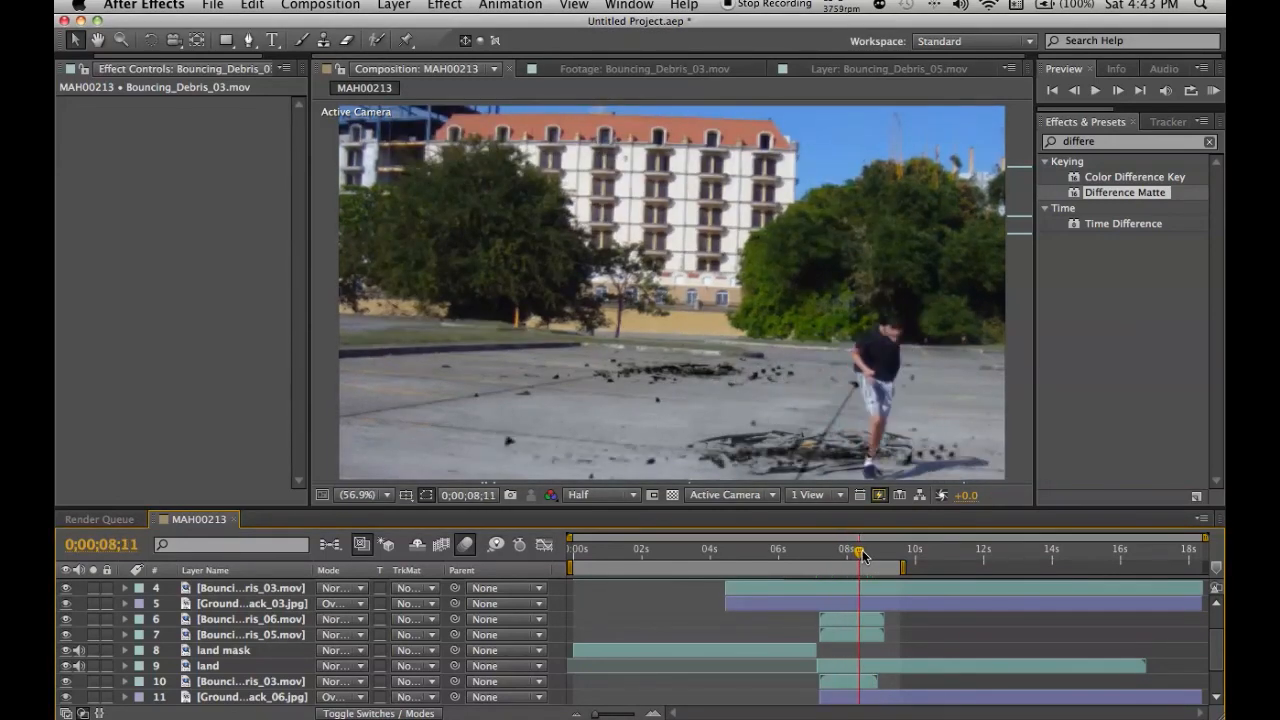
left_click_drag(860, 556, 882, 556)
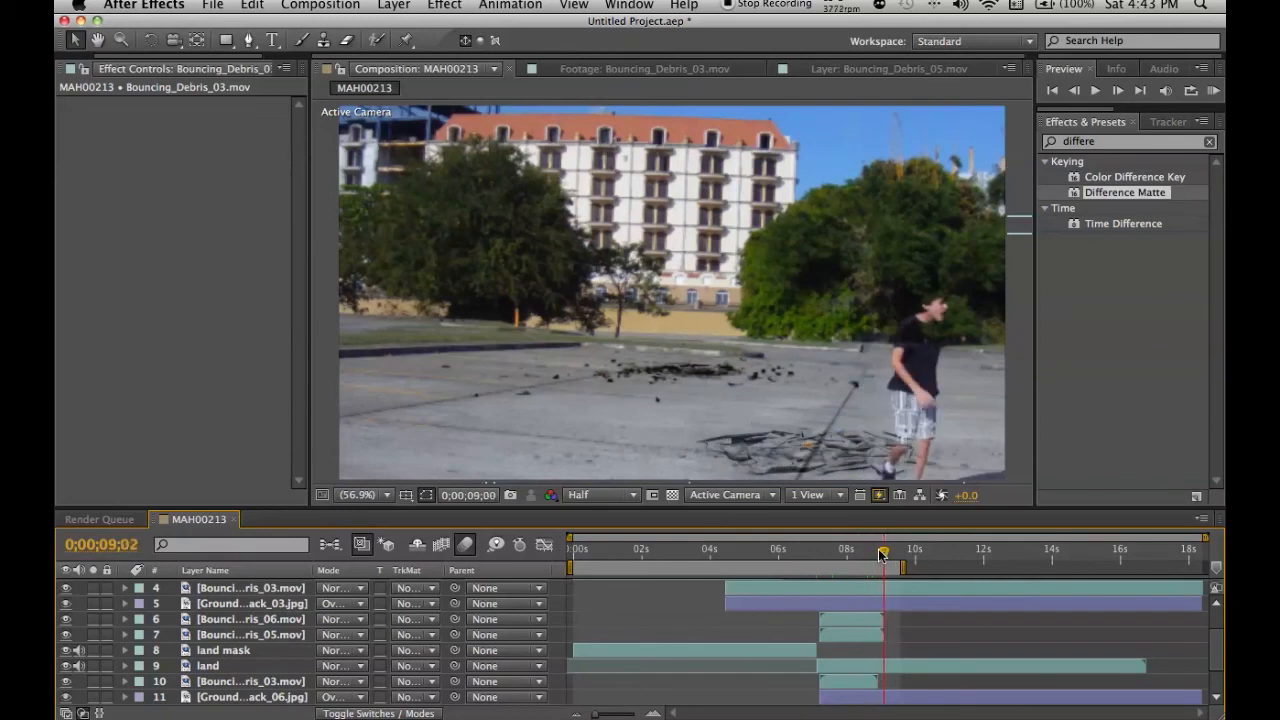